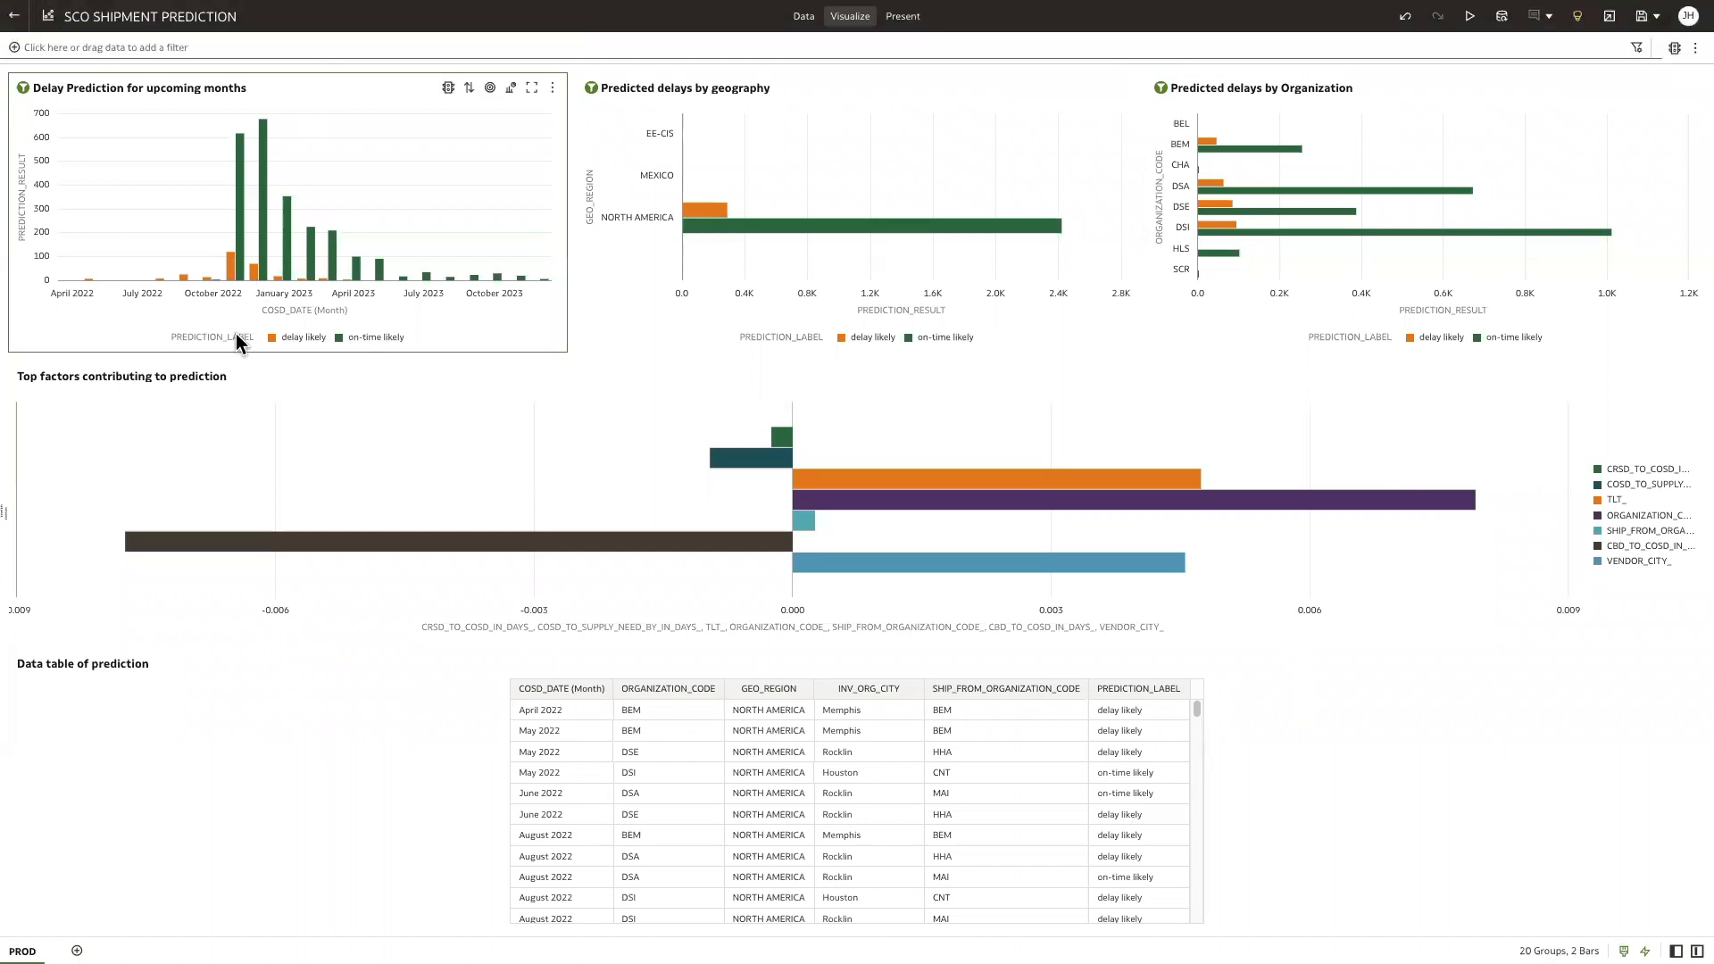
mouse_move(282, 432)
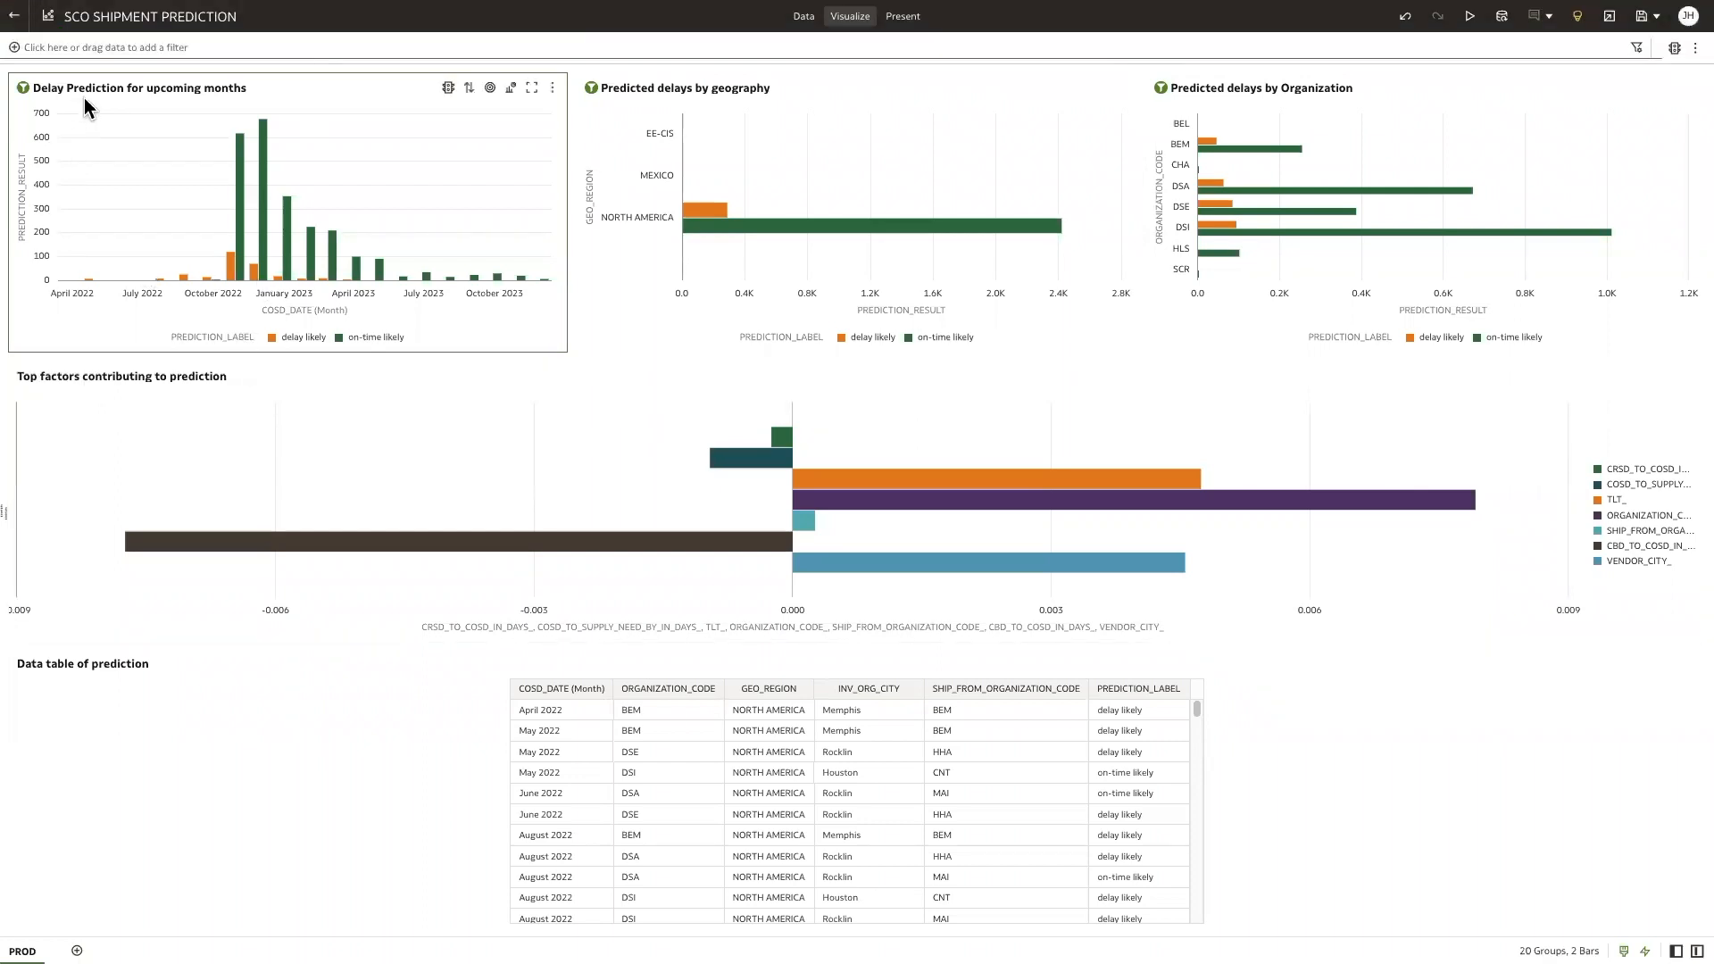
mouse_move(250, 105)
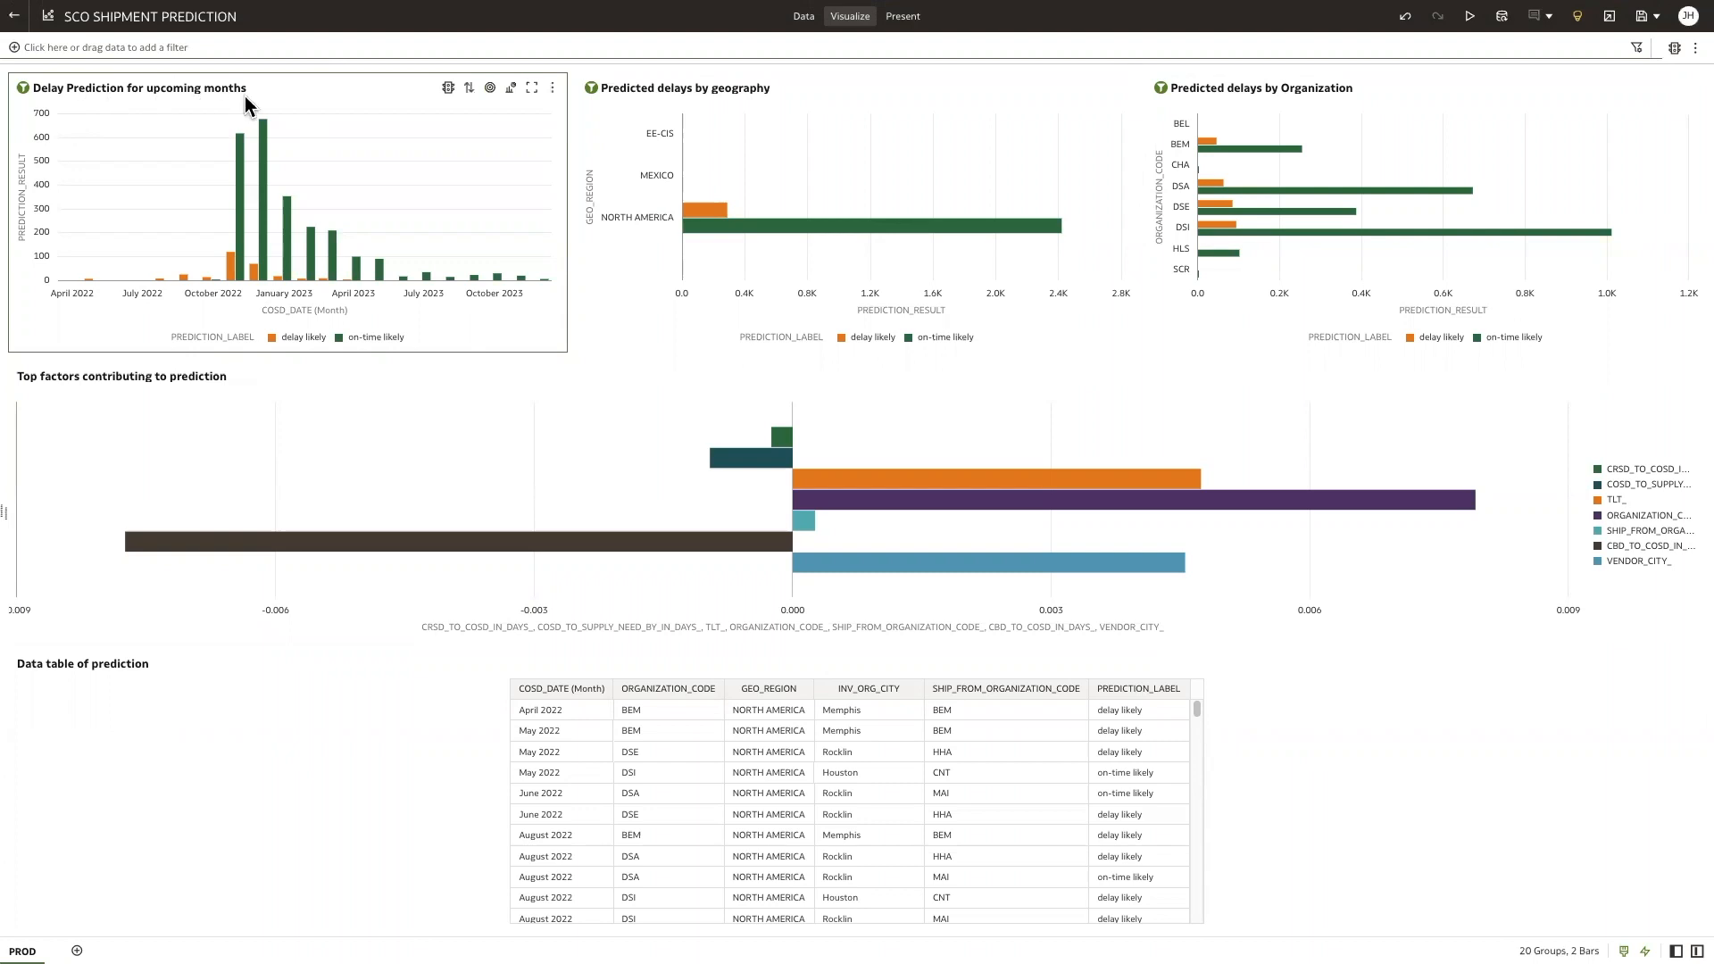
mouse_move(601, 105)
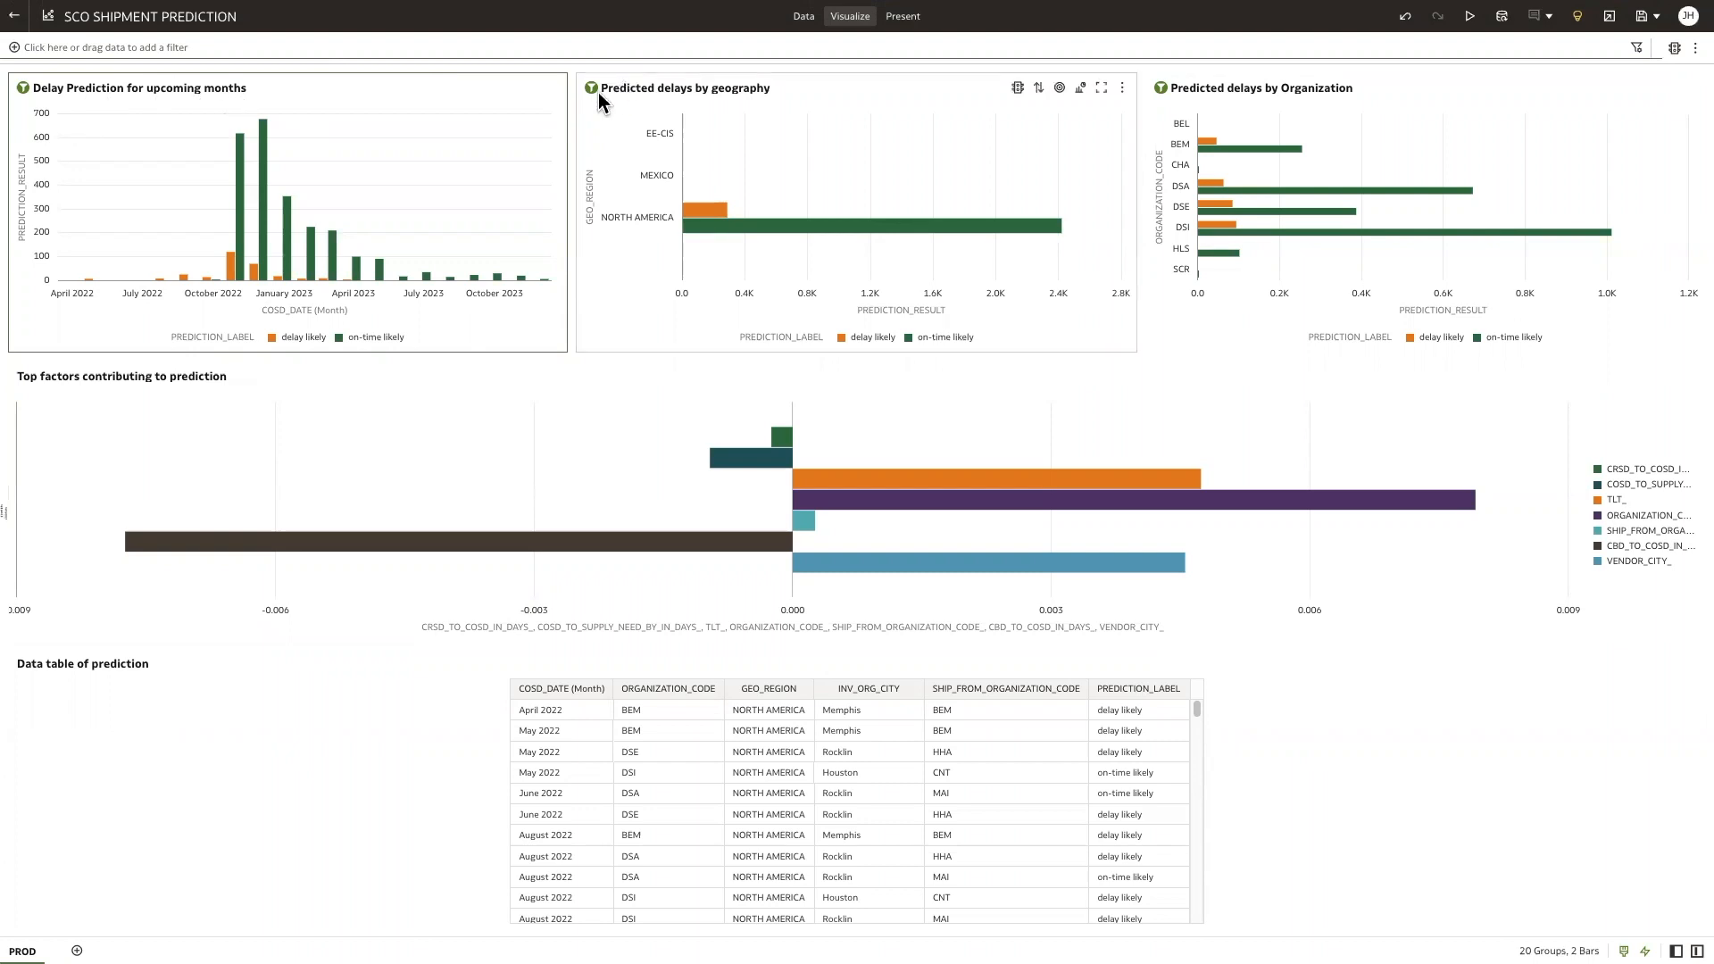
mouse_move(634, 112)
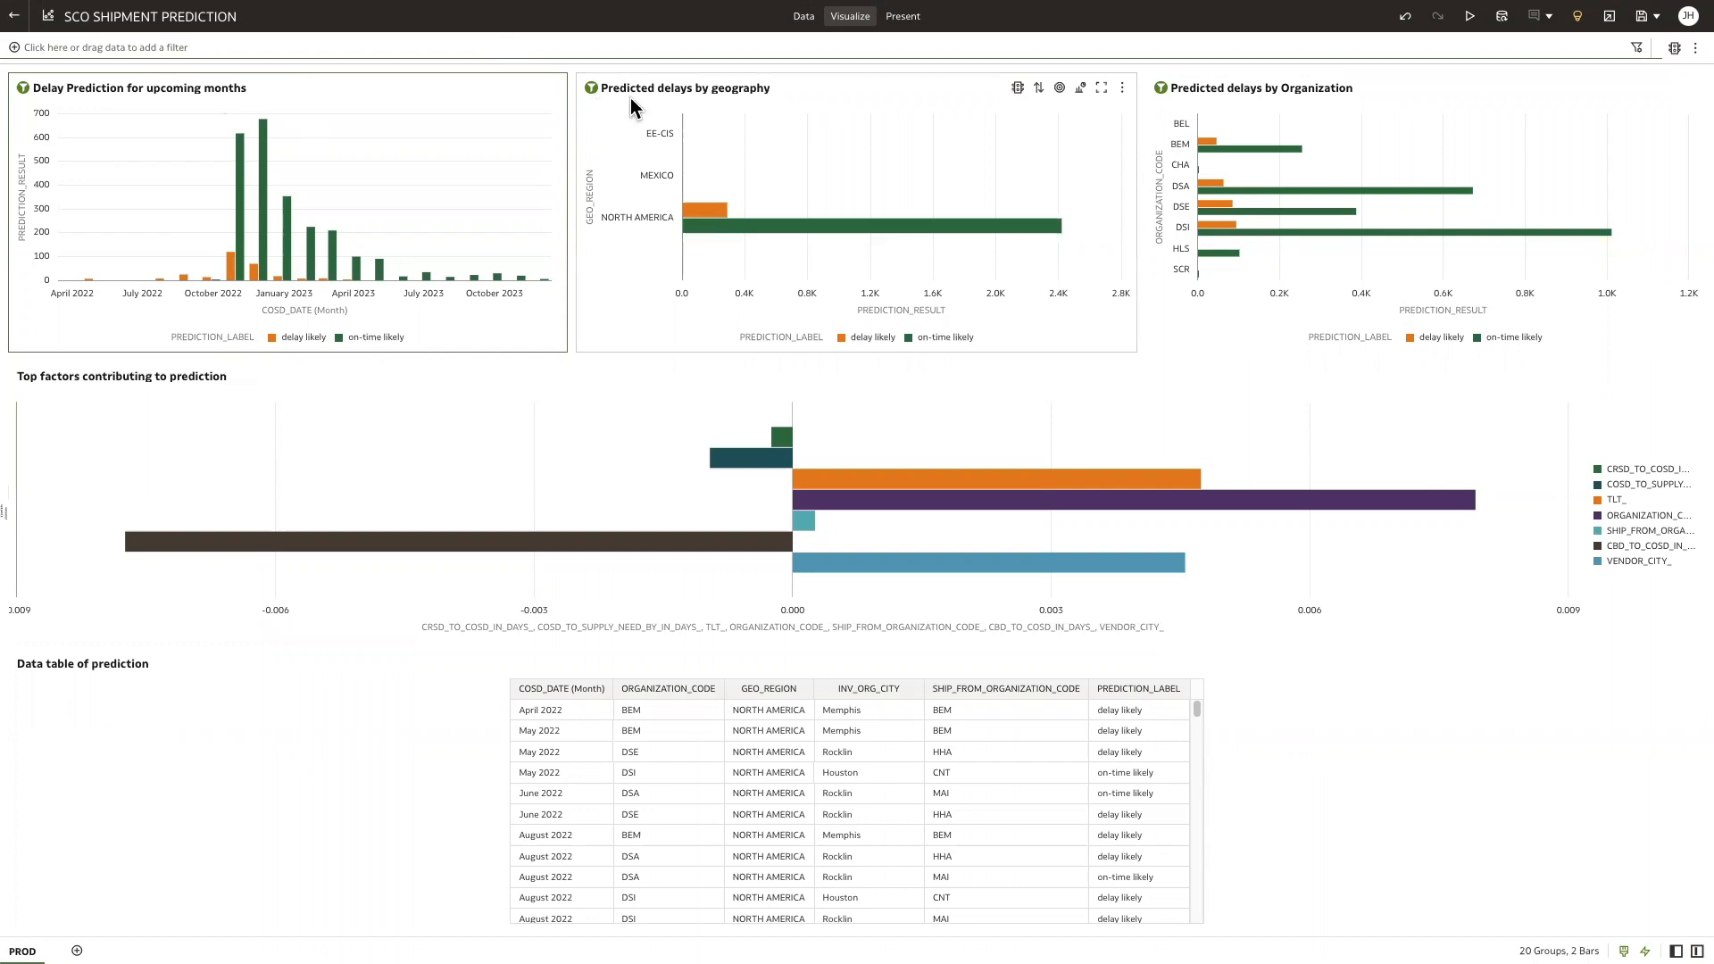
mouse_move(786, 106)
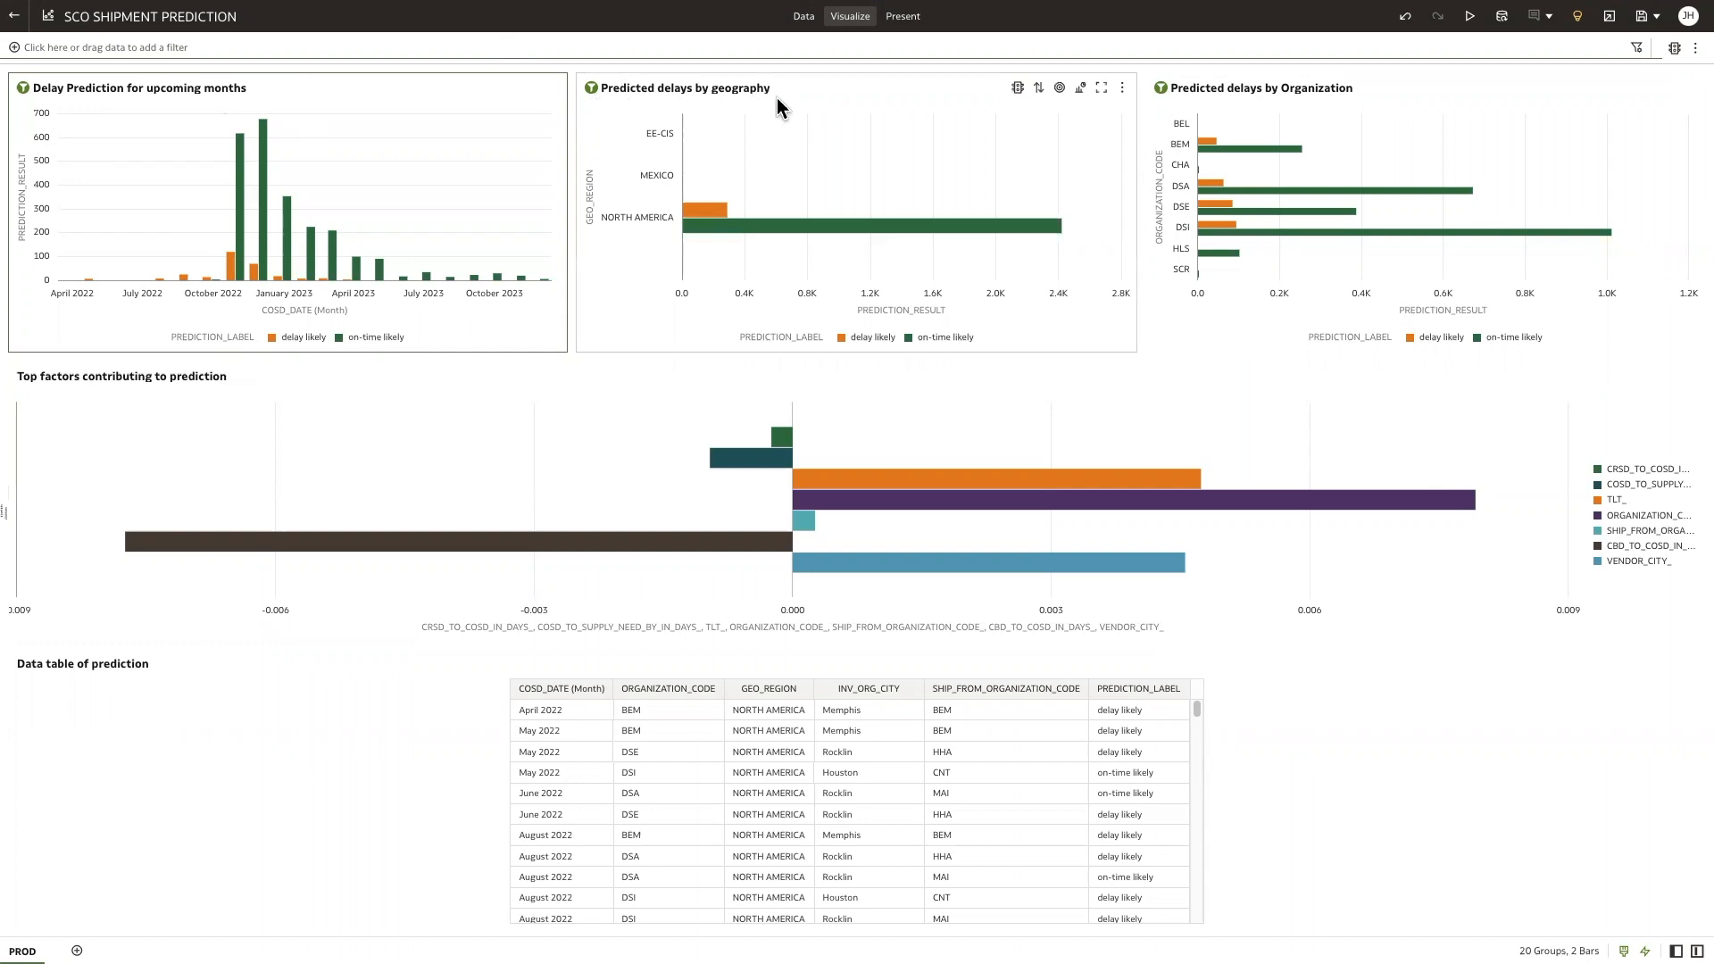
mouse_move(1184, 112)
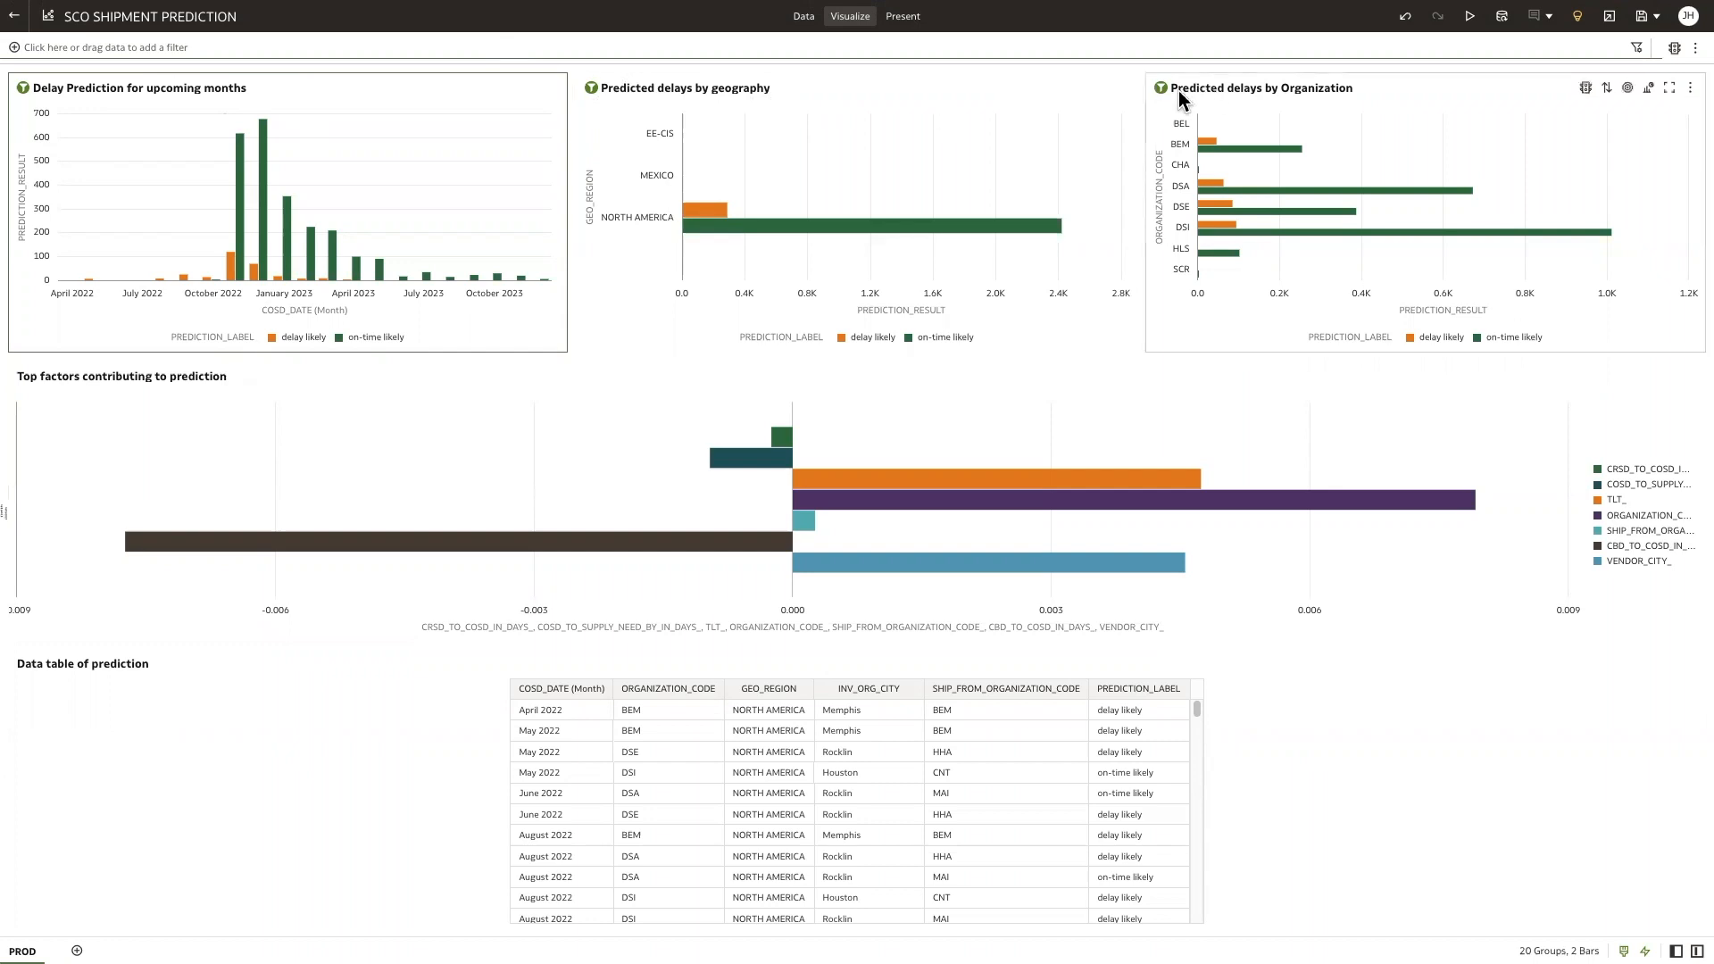
mouse_move(1215, 109)
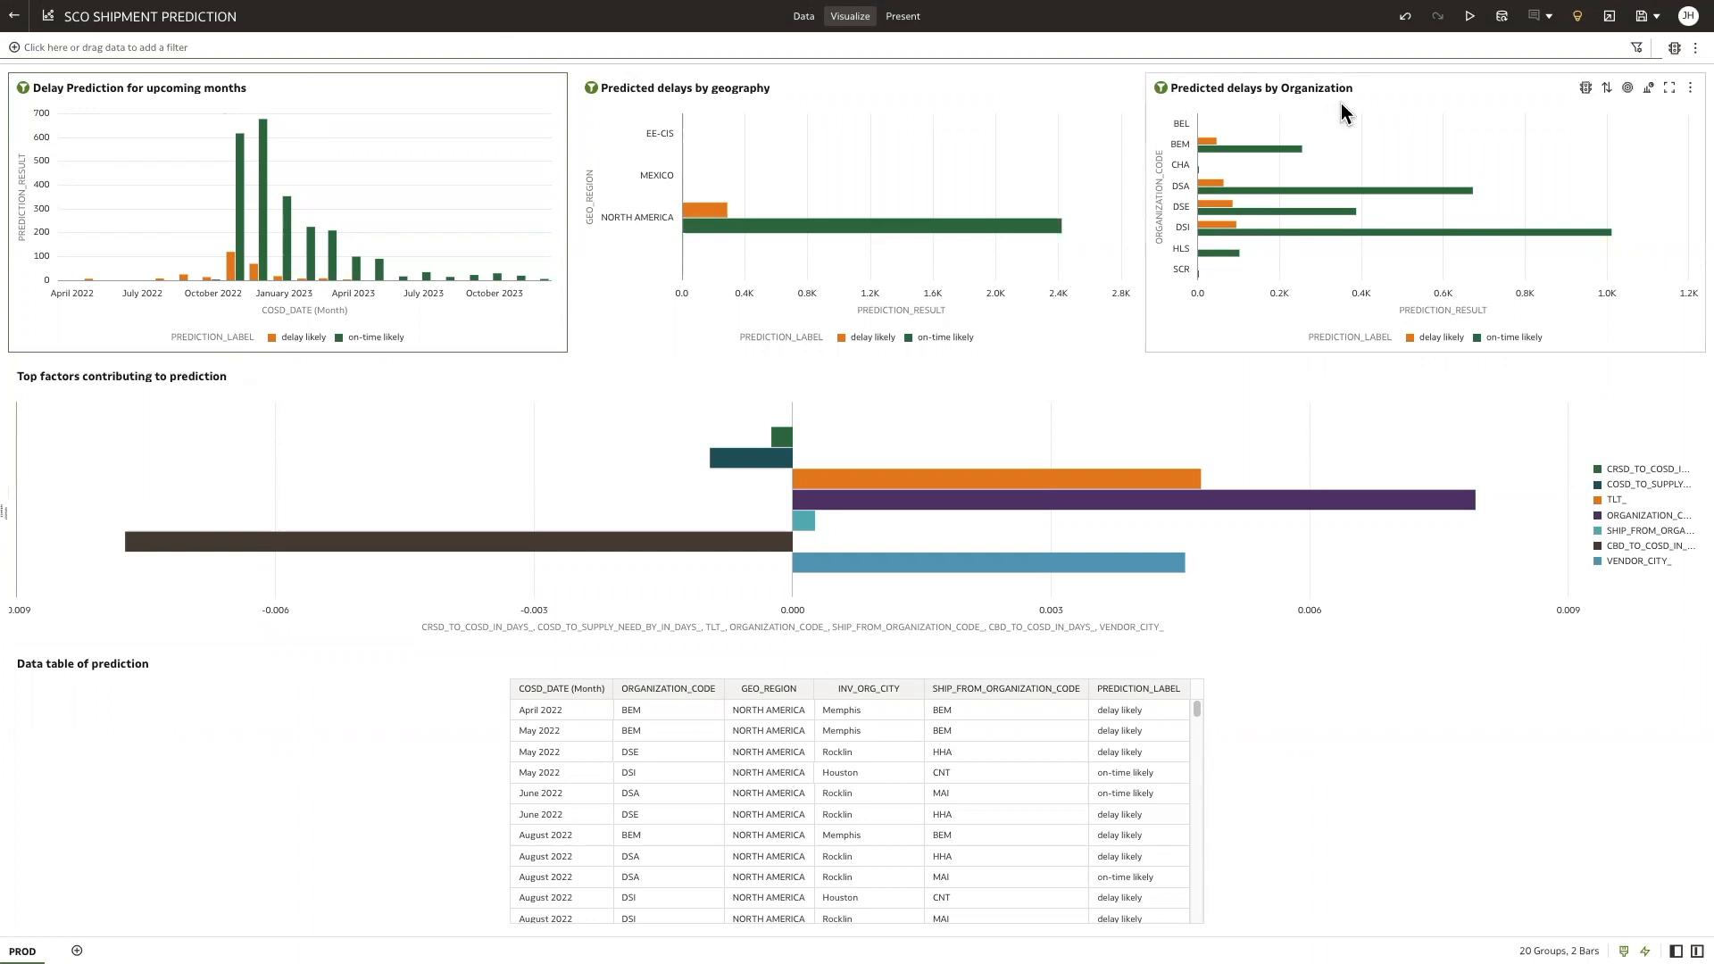
mouse_move(877, 524)
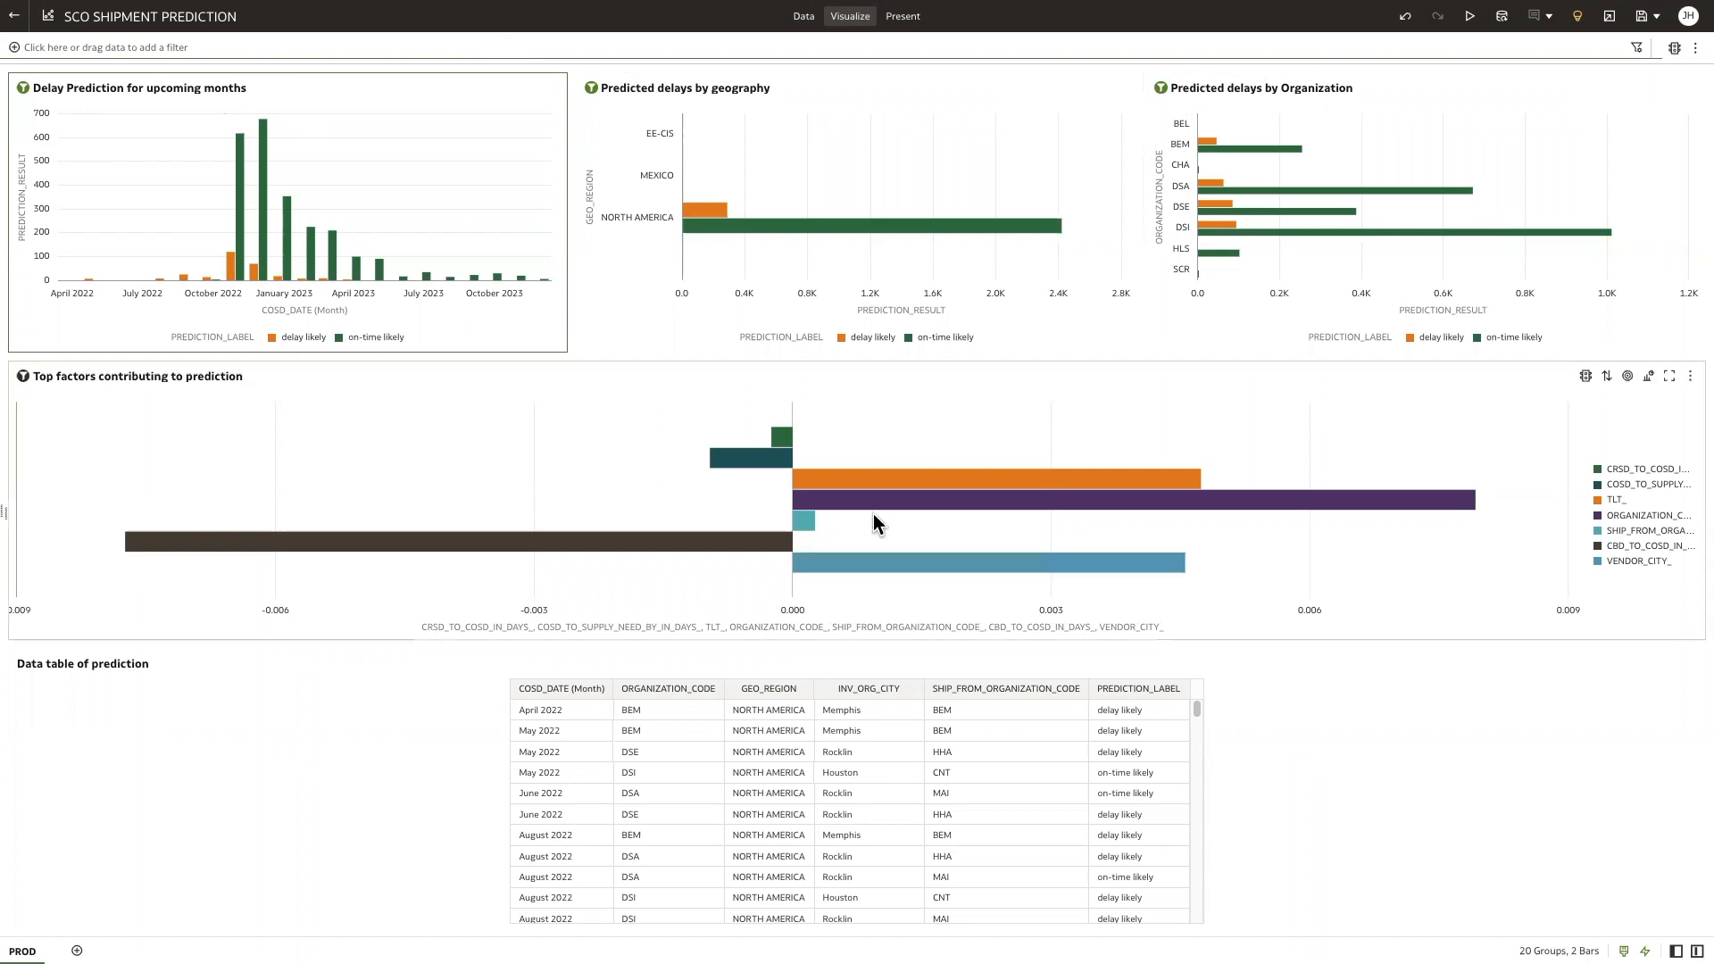
mouse_move(152, 614)
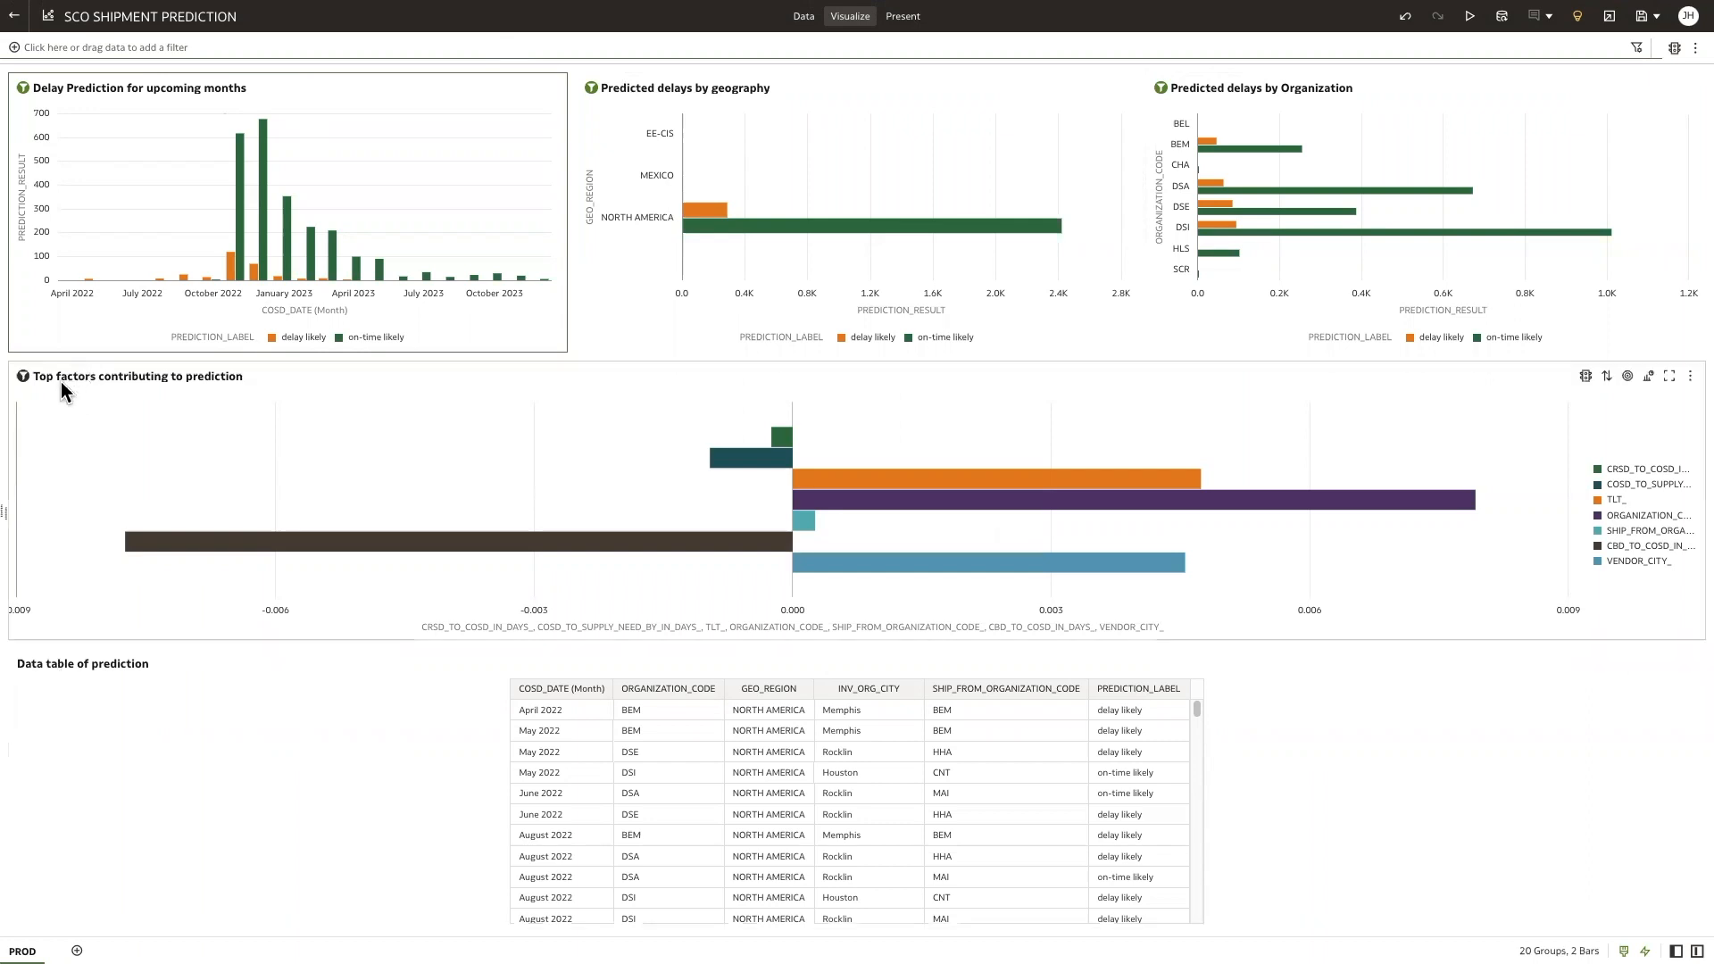
mouse_move(199, 401)
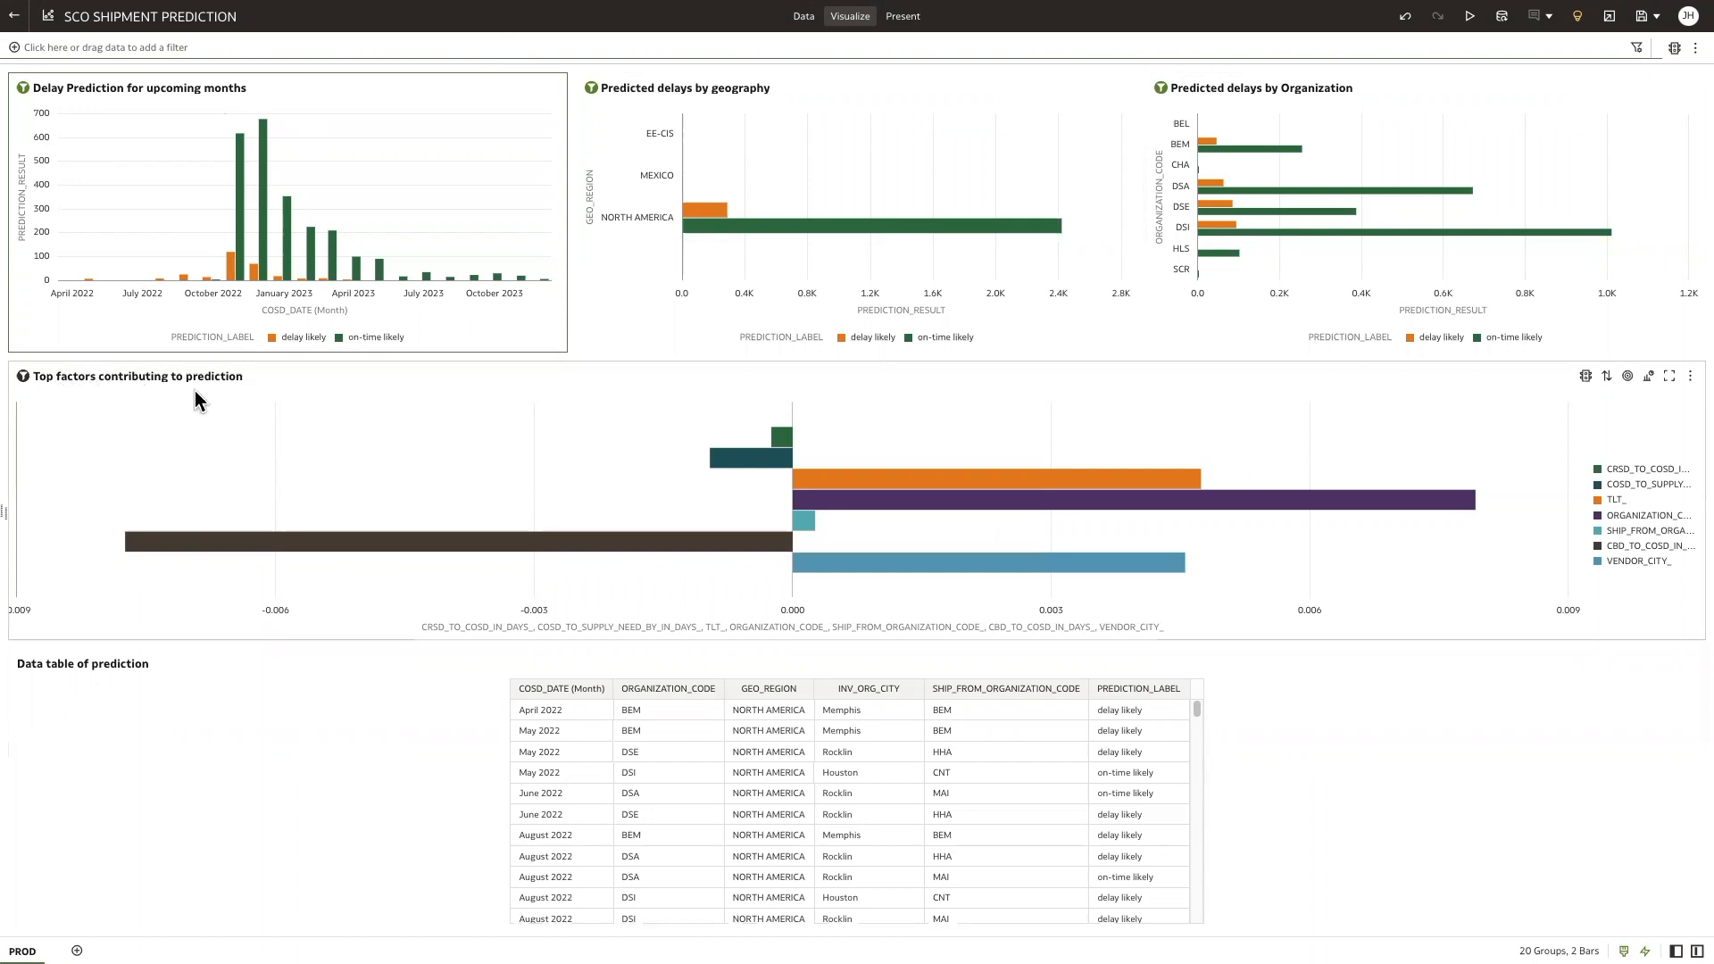
mouse_move(253, 408)
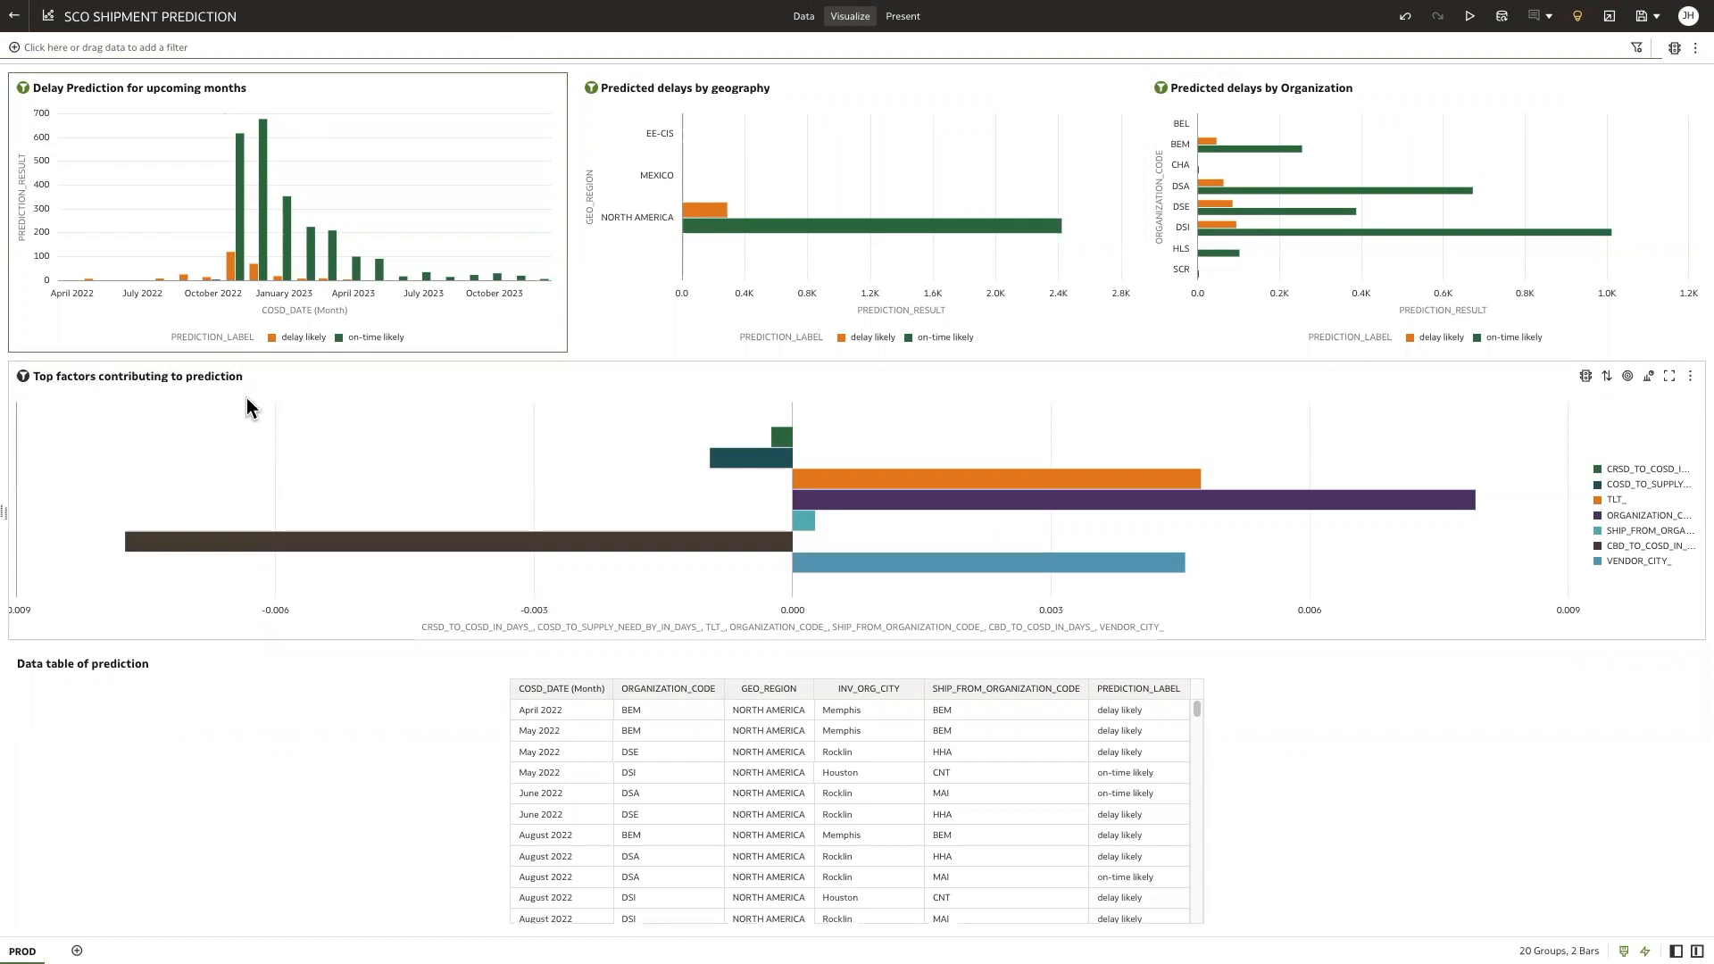
mouse_move(251, 410)
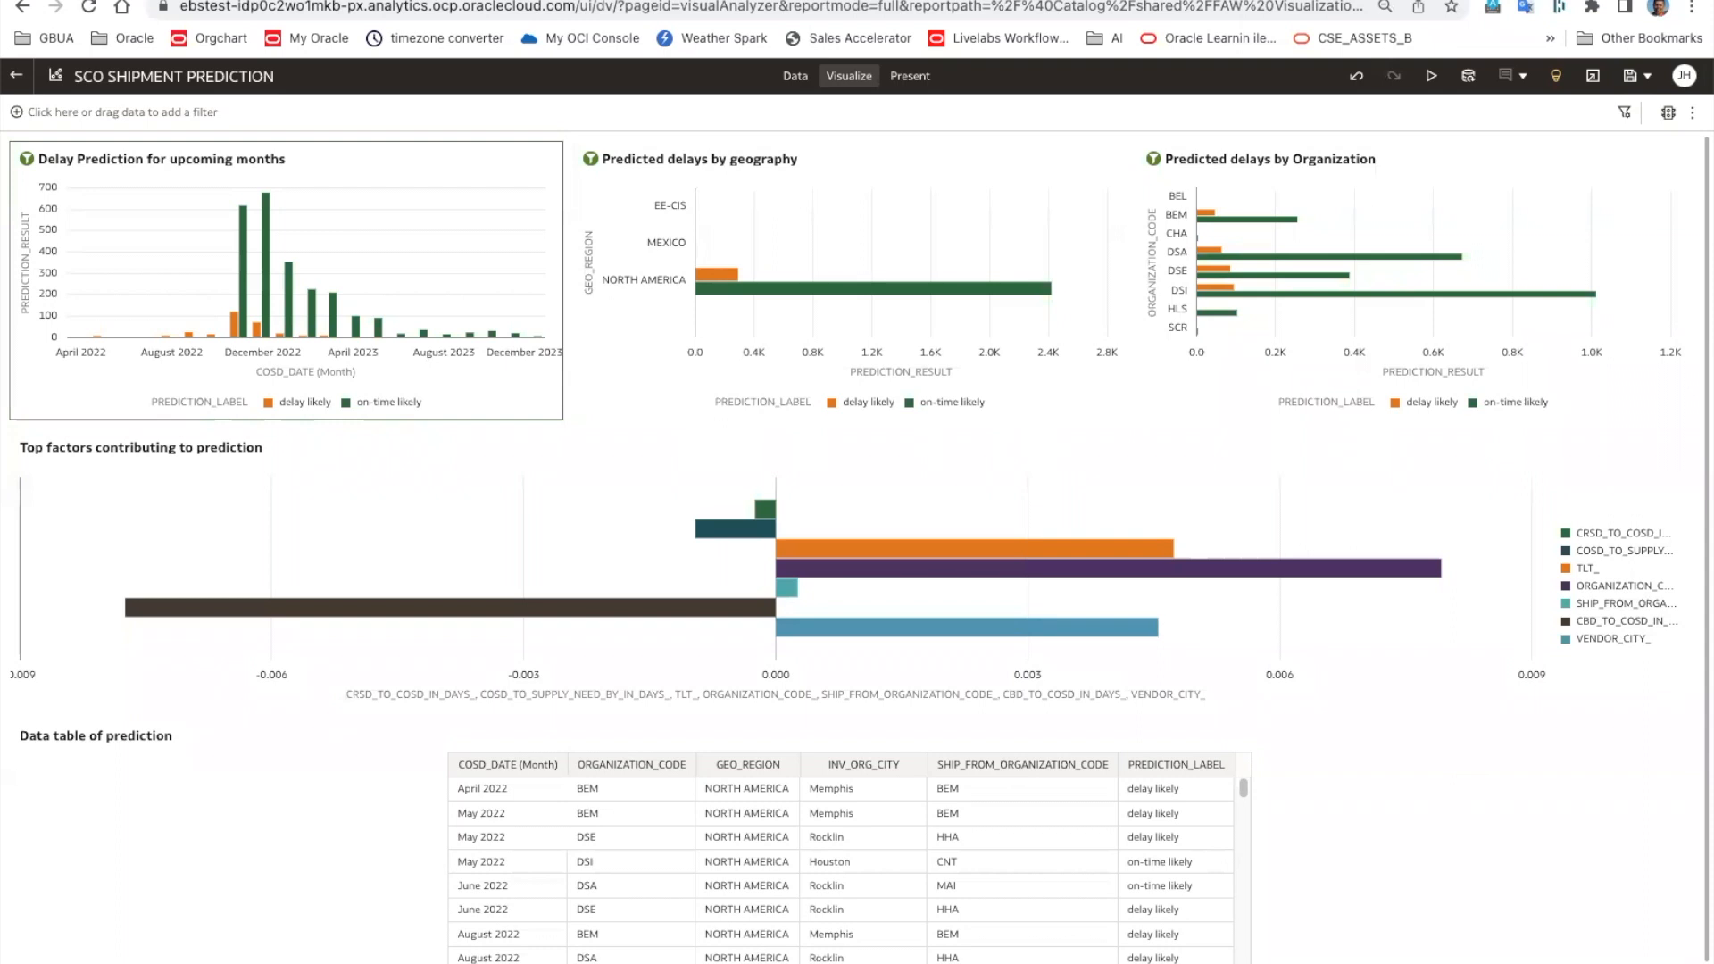
mouse_move(190, 259)
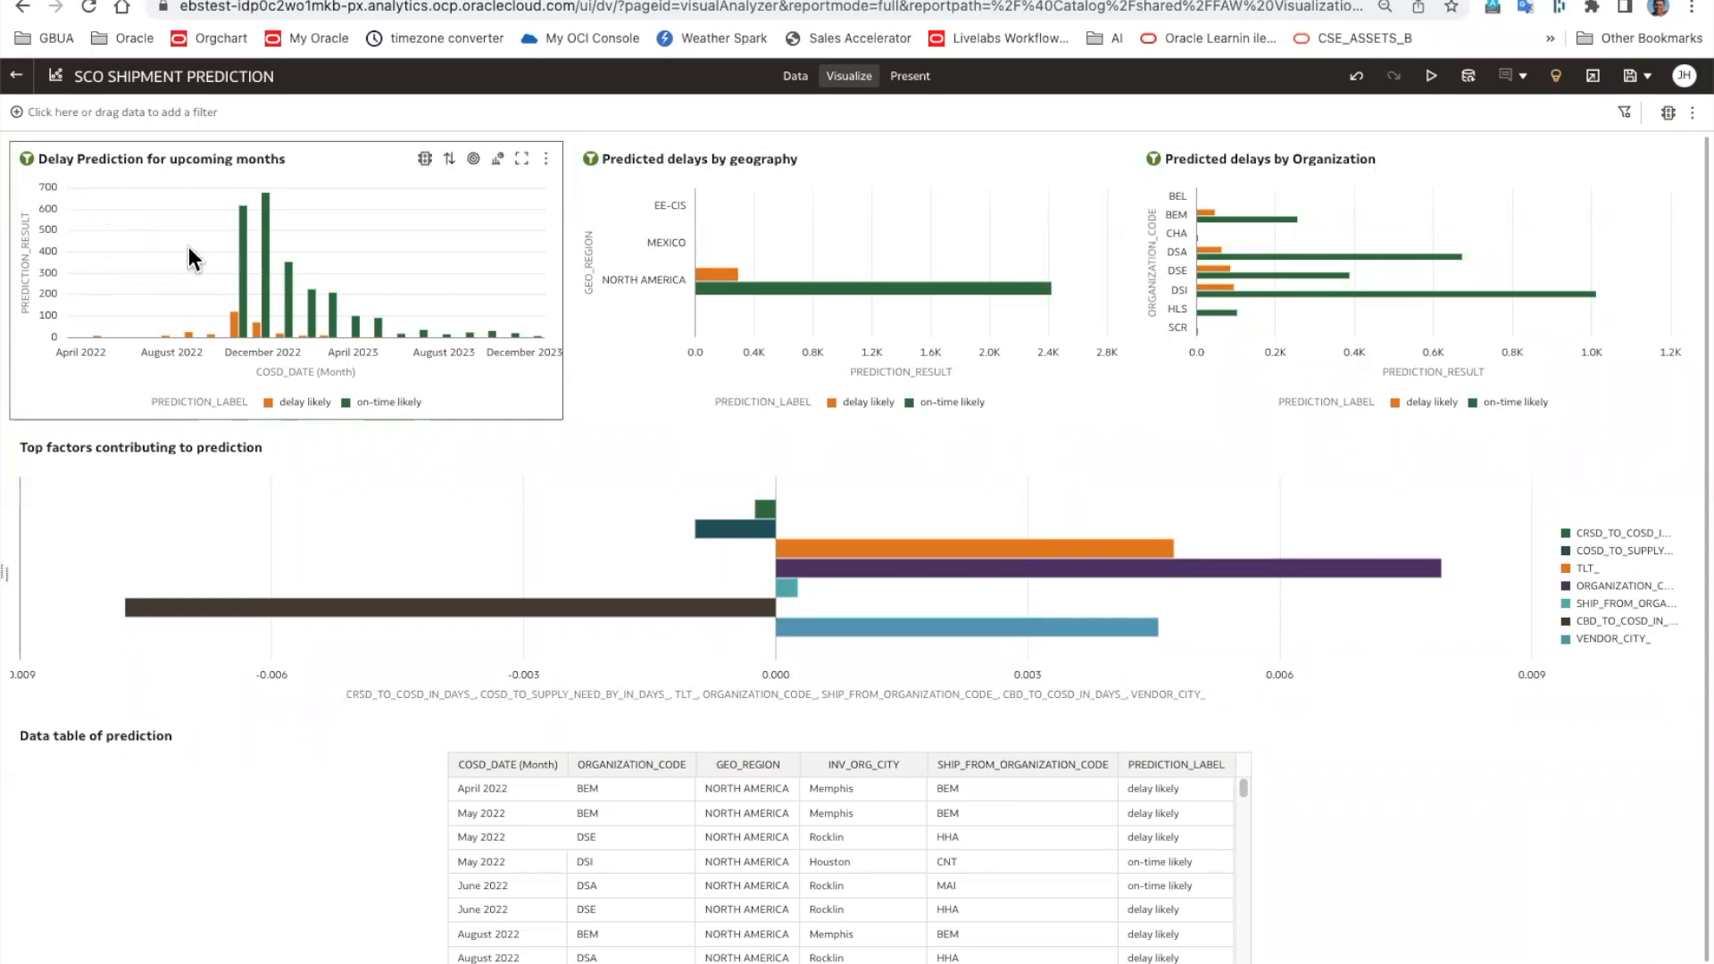
mouse_move(259, 273)
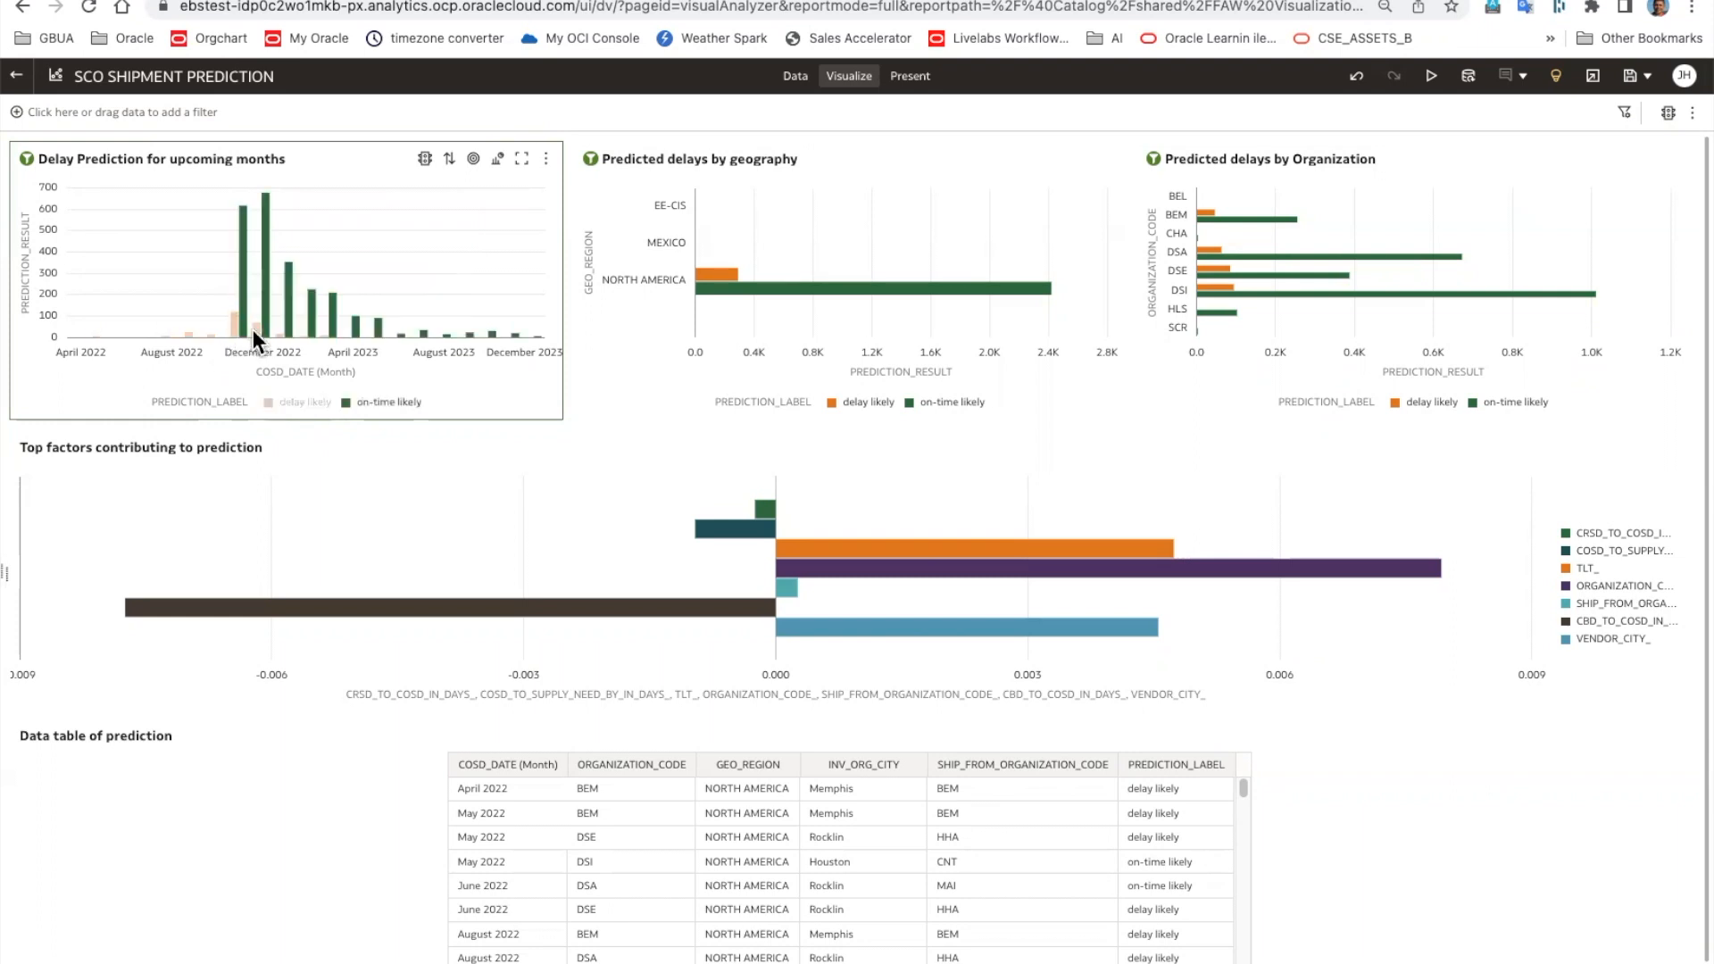
mouse_move(231, 329)
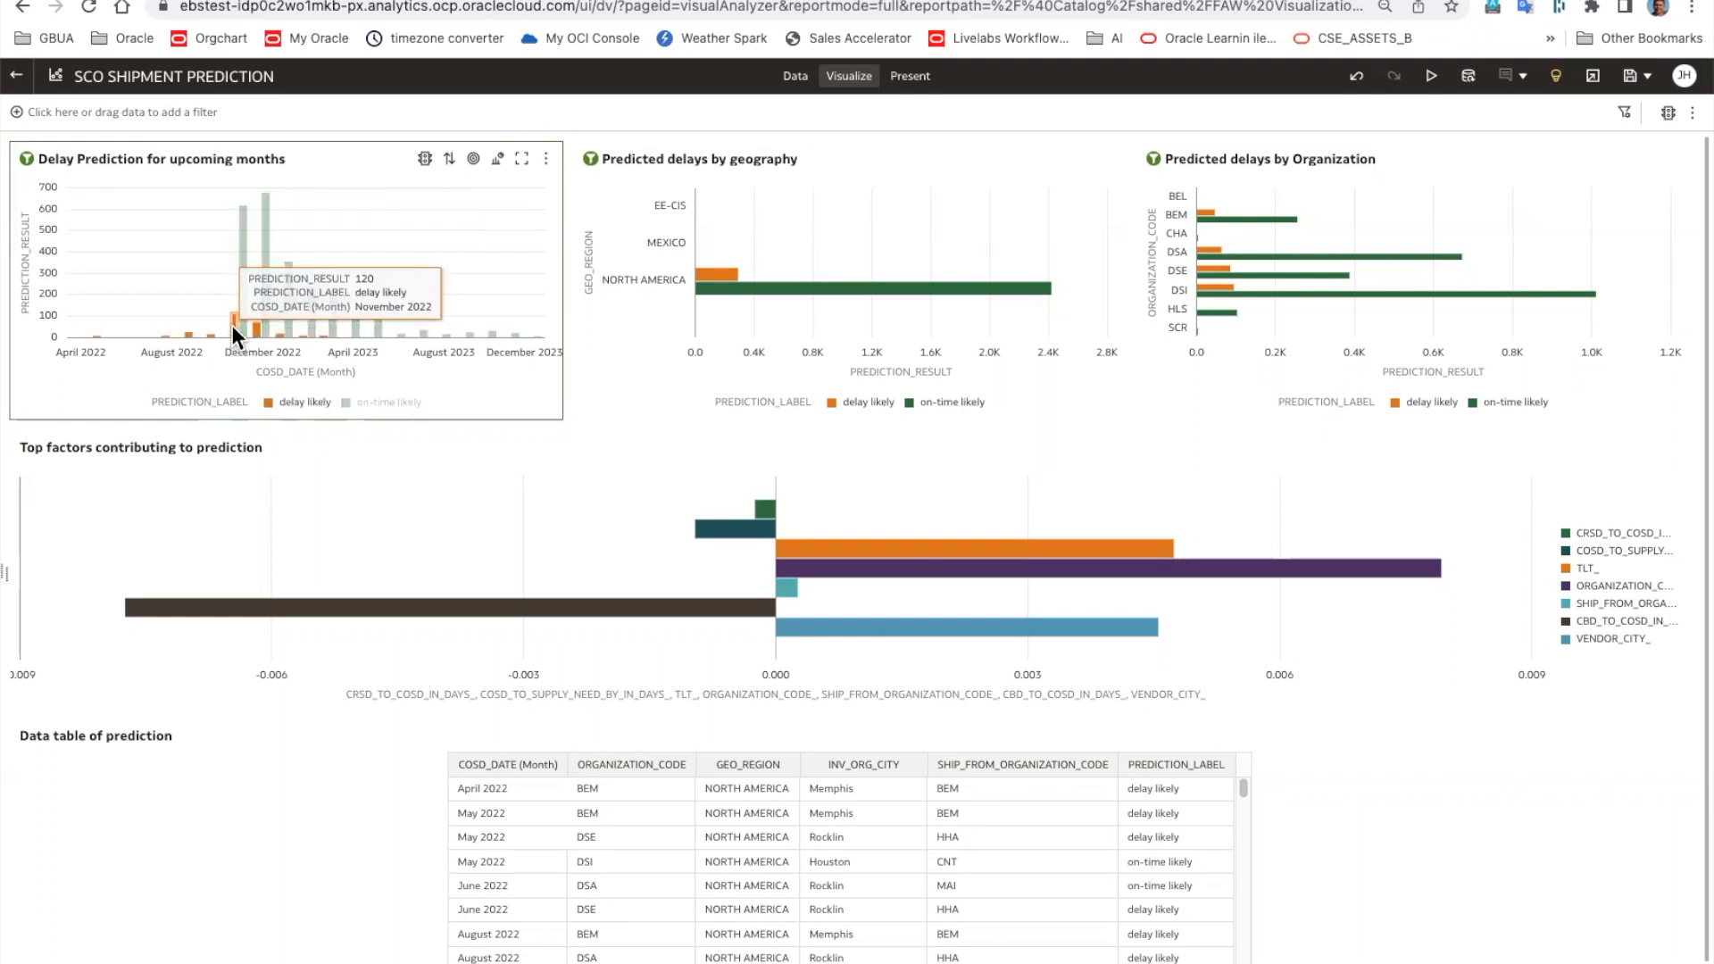
mouse_move(256, 335)
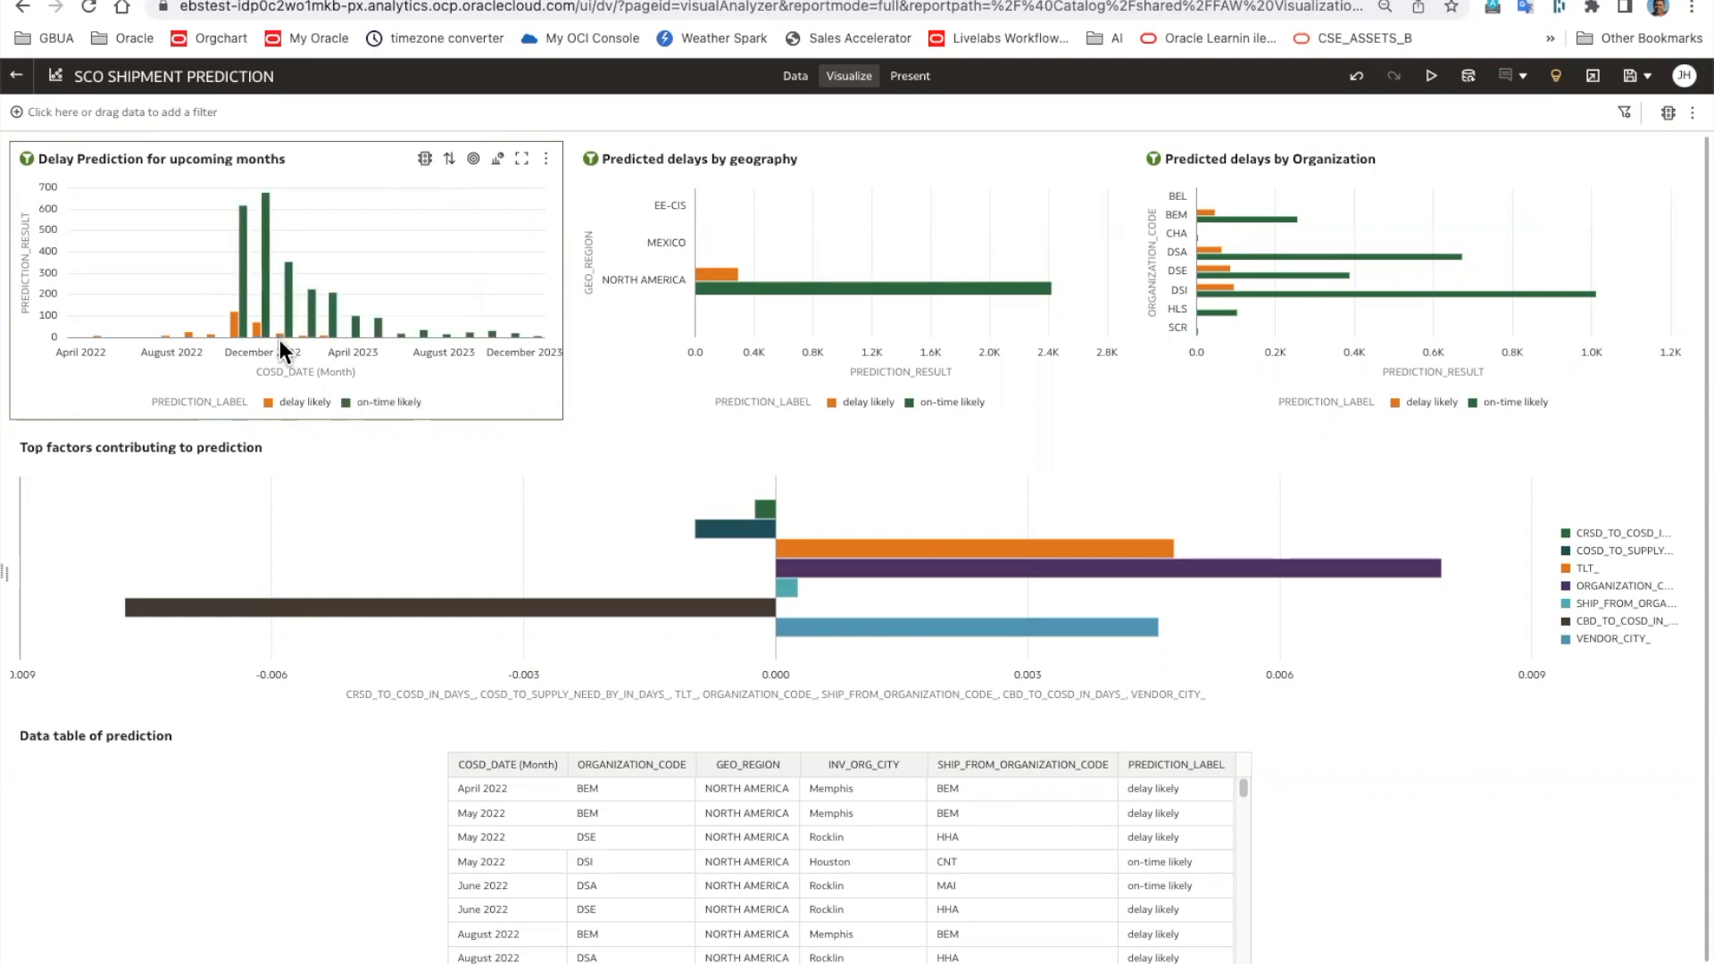
Filter the dashboard by the orange North America delay-likely bar in Predicted delays by geography
click(392, 401)
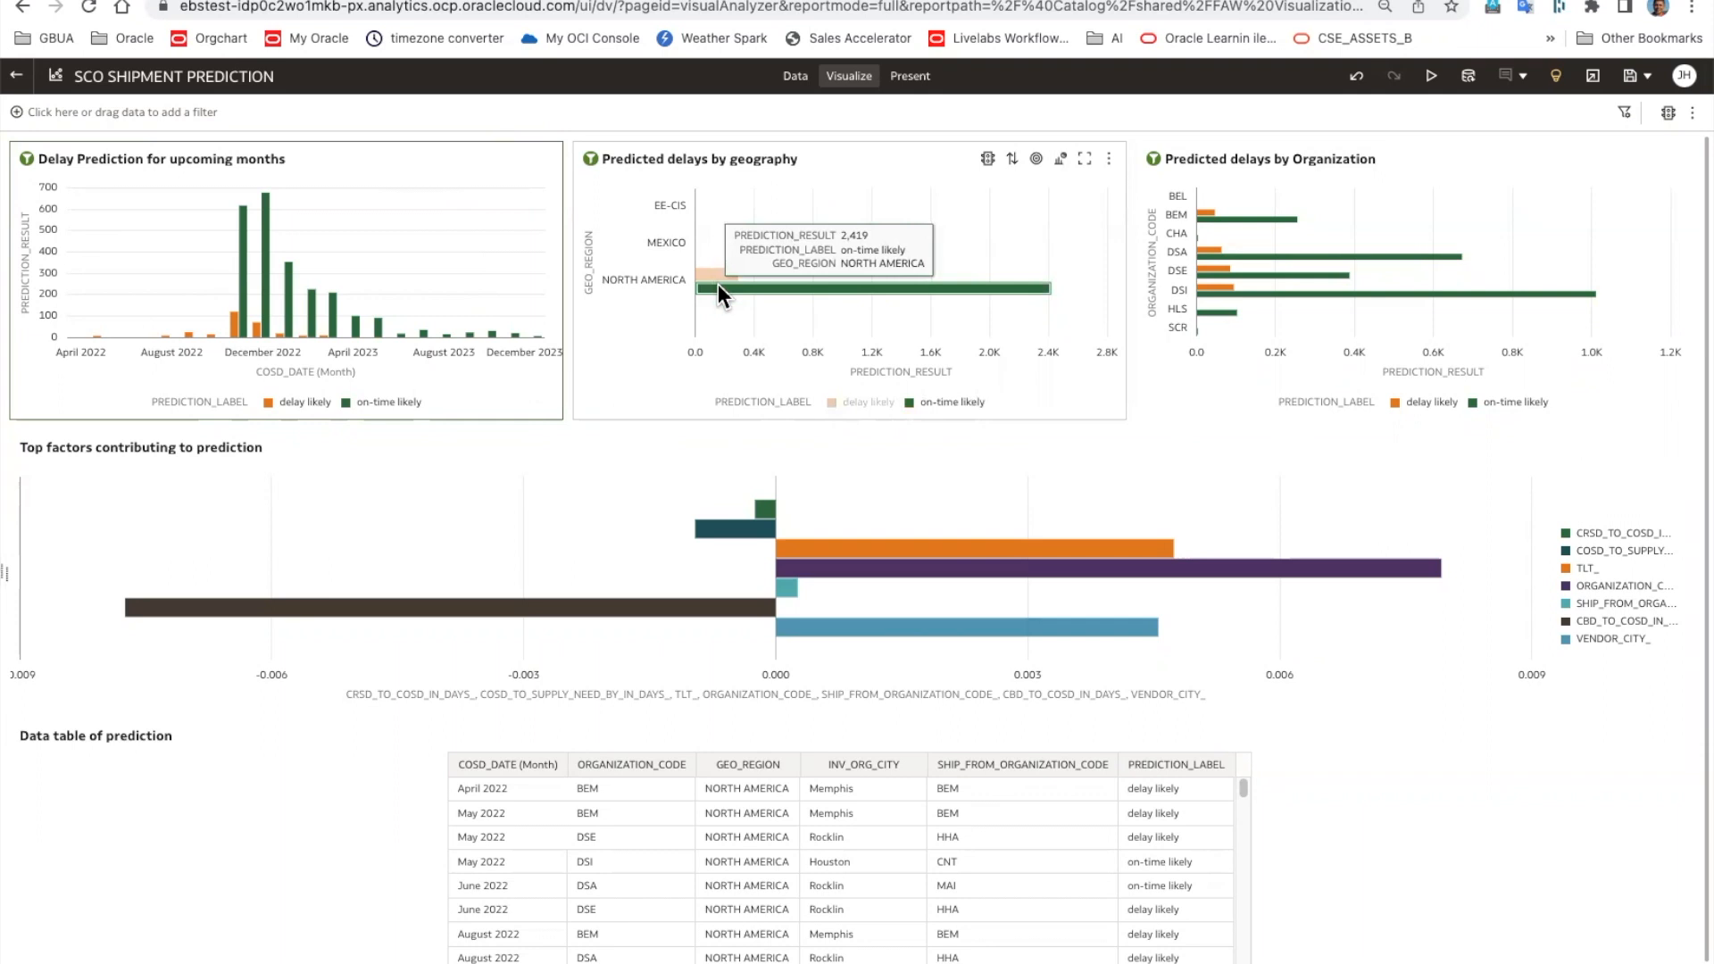
mouse_move(1121, 423)
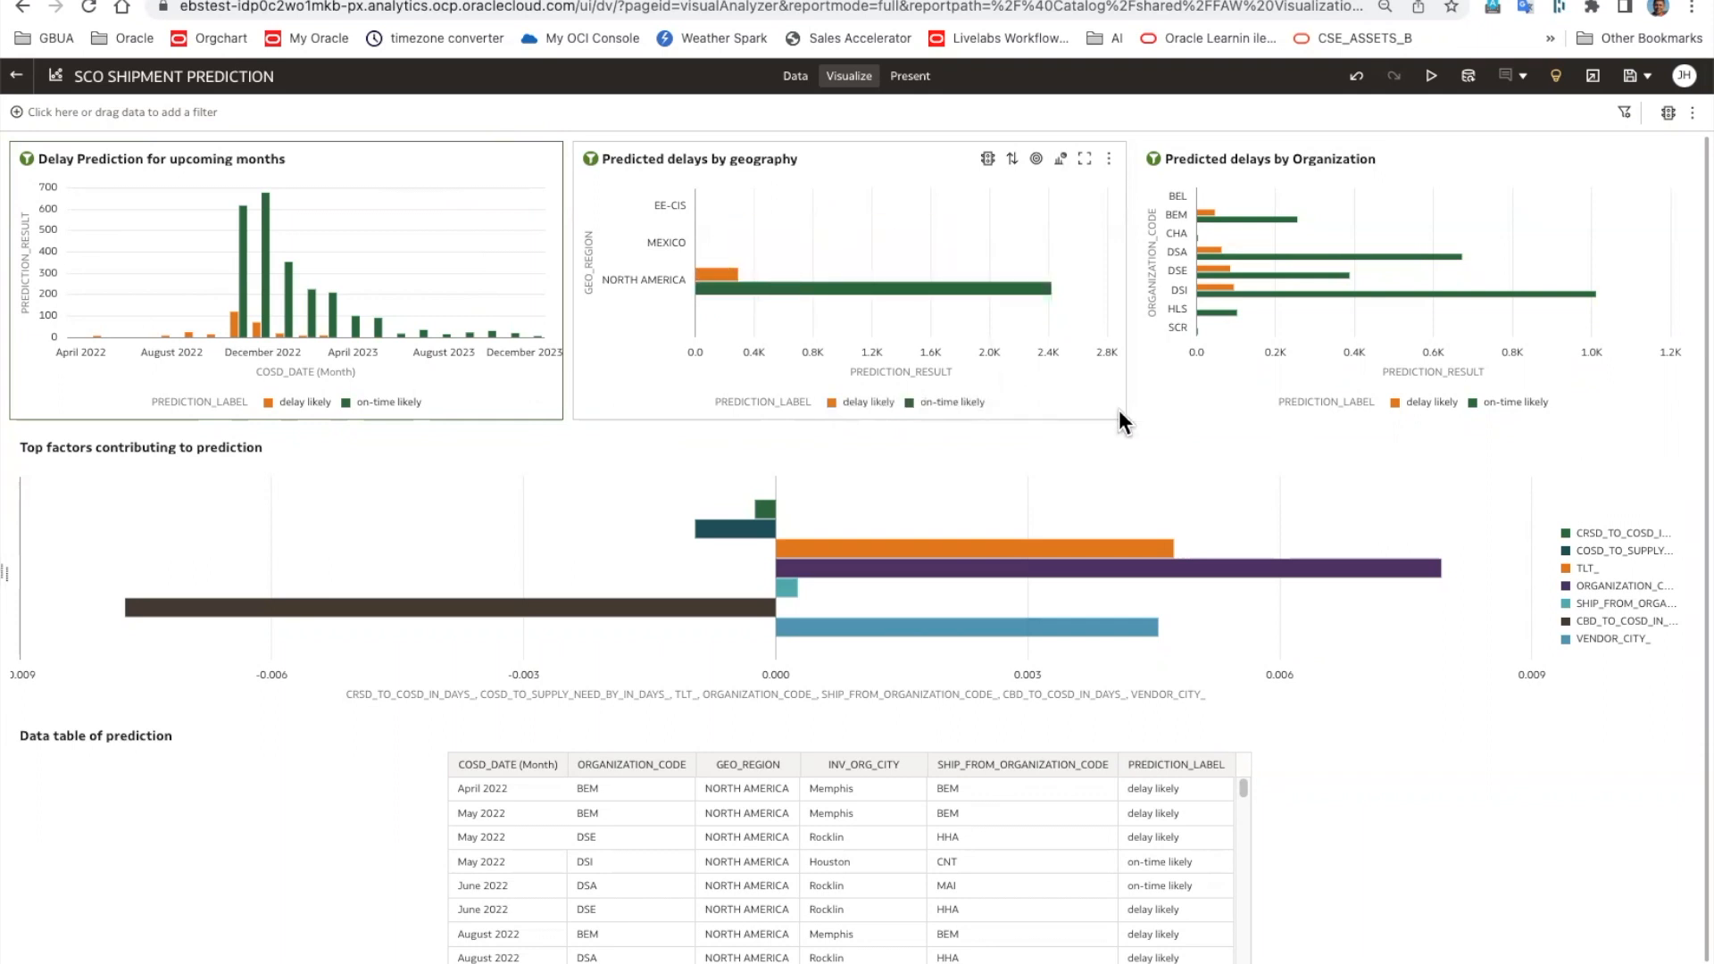
mouse_move(722, 286)
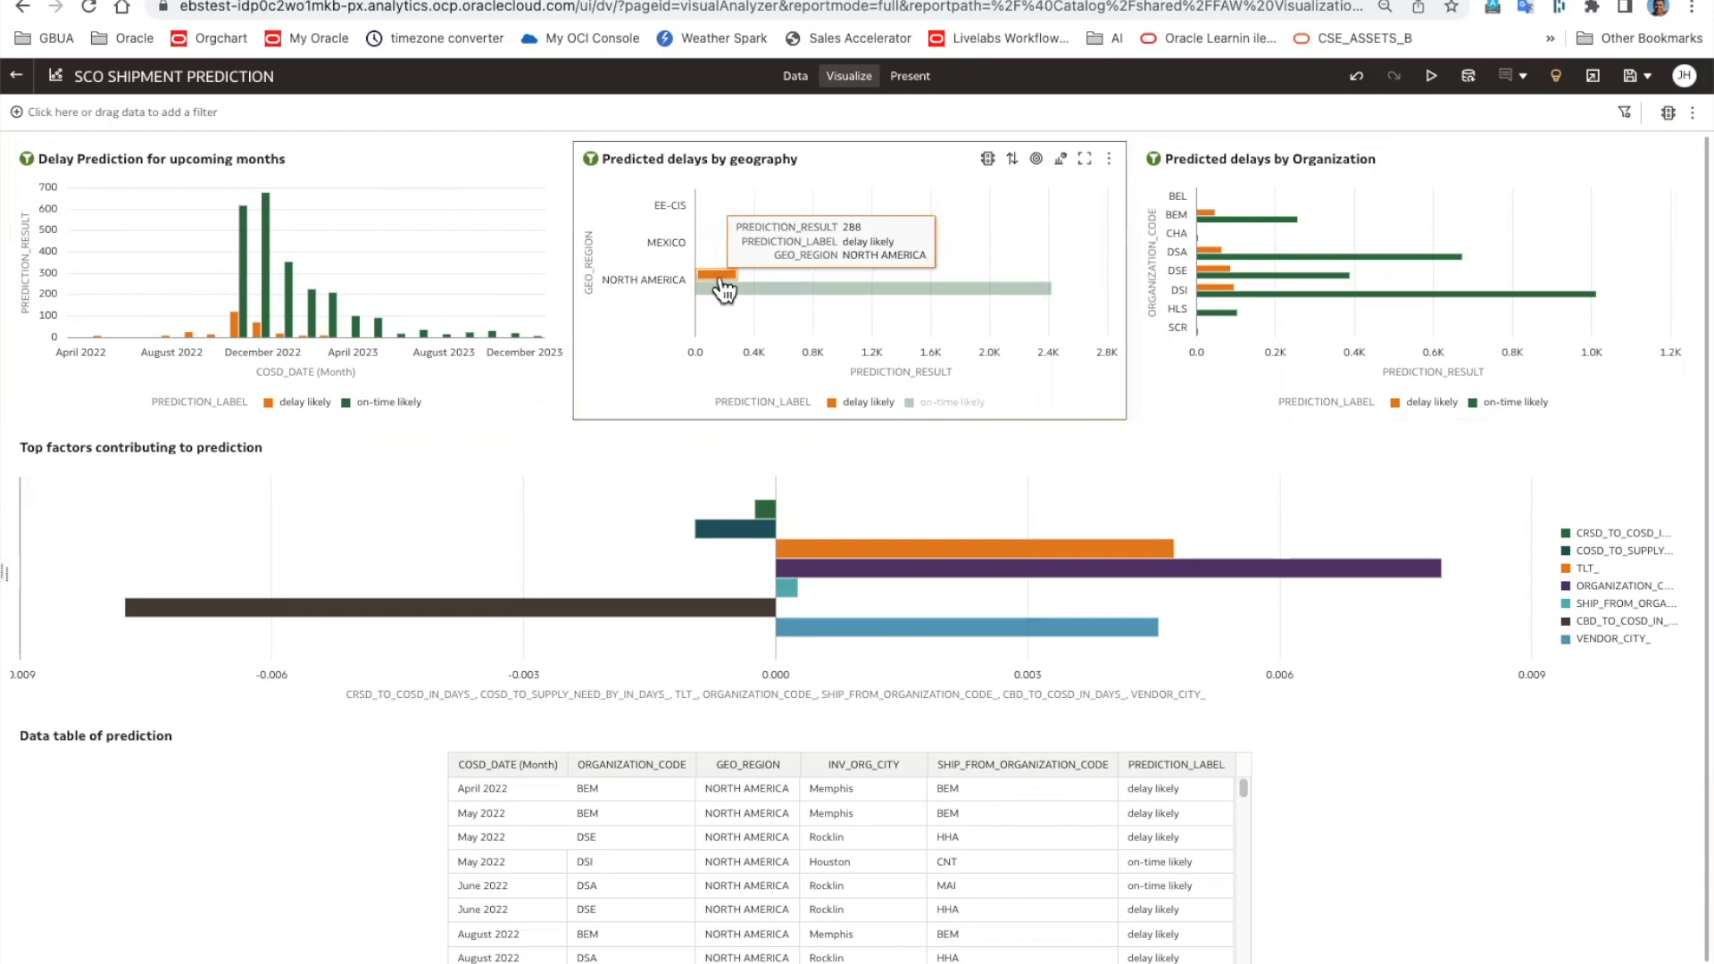
click(714, 269)
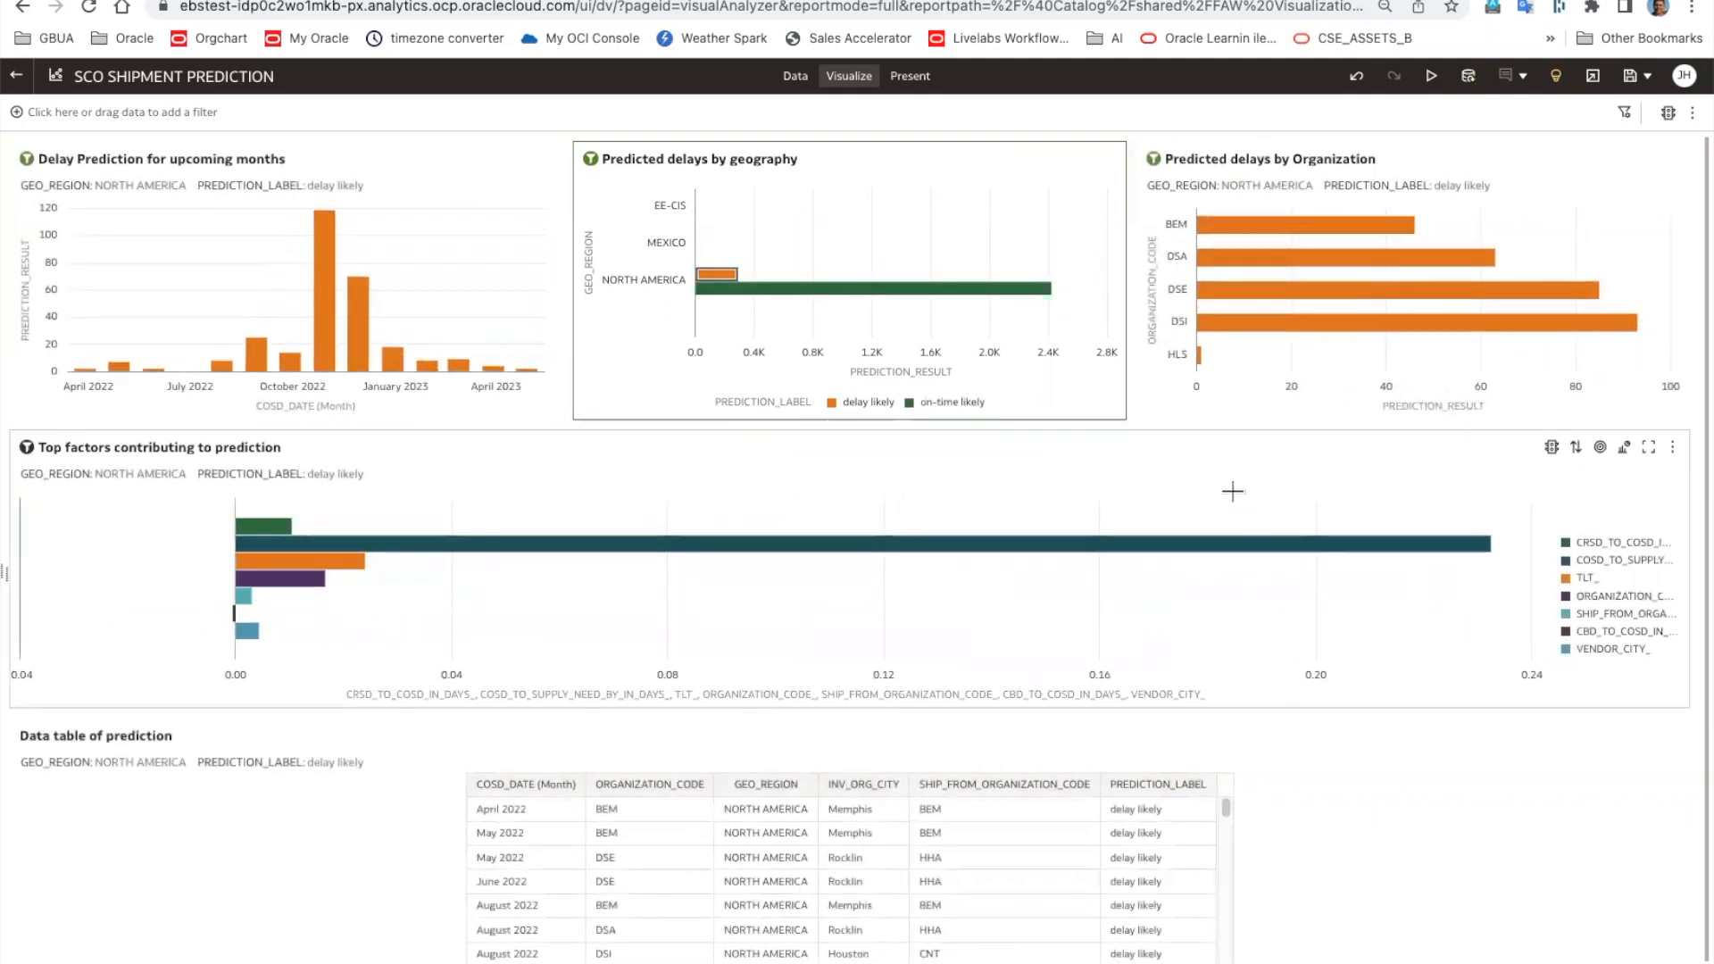
mouse_move(357, 353)
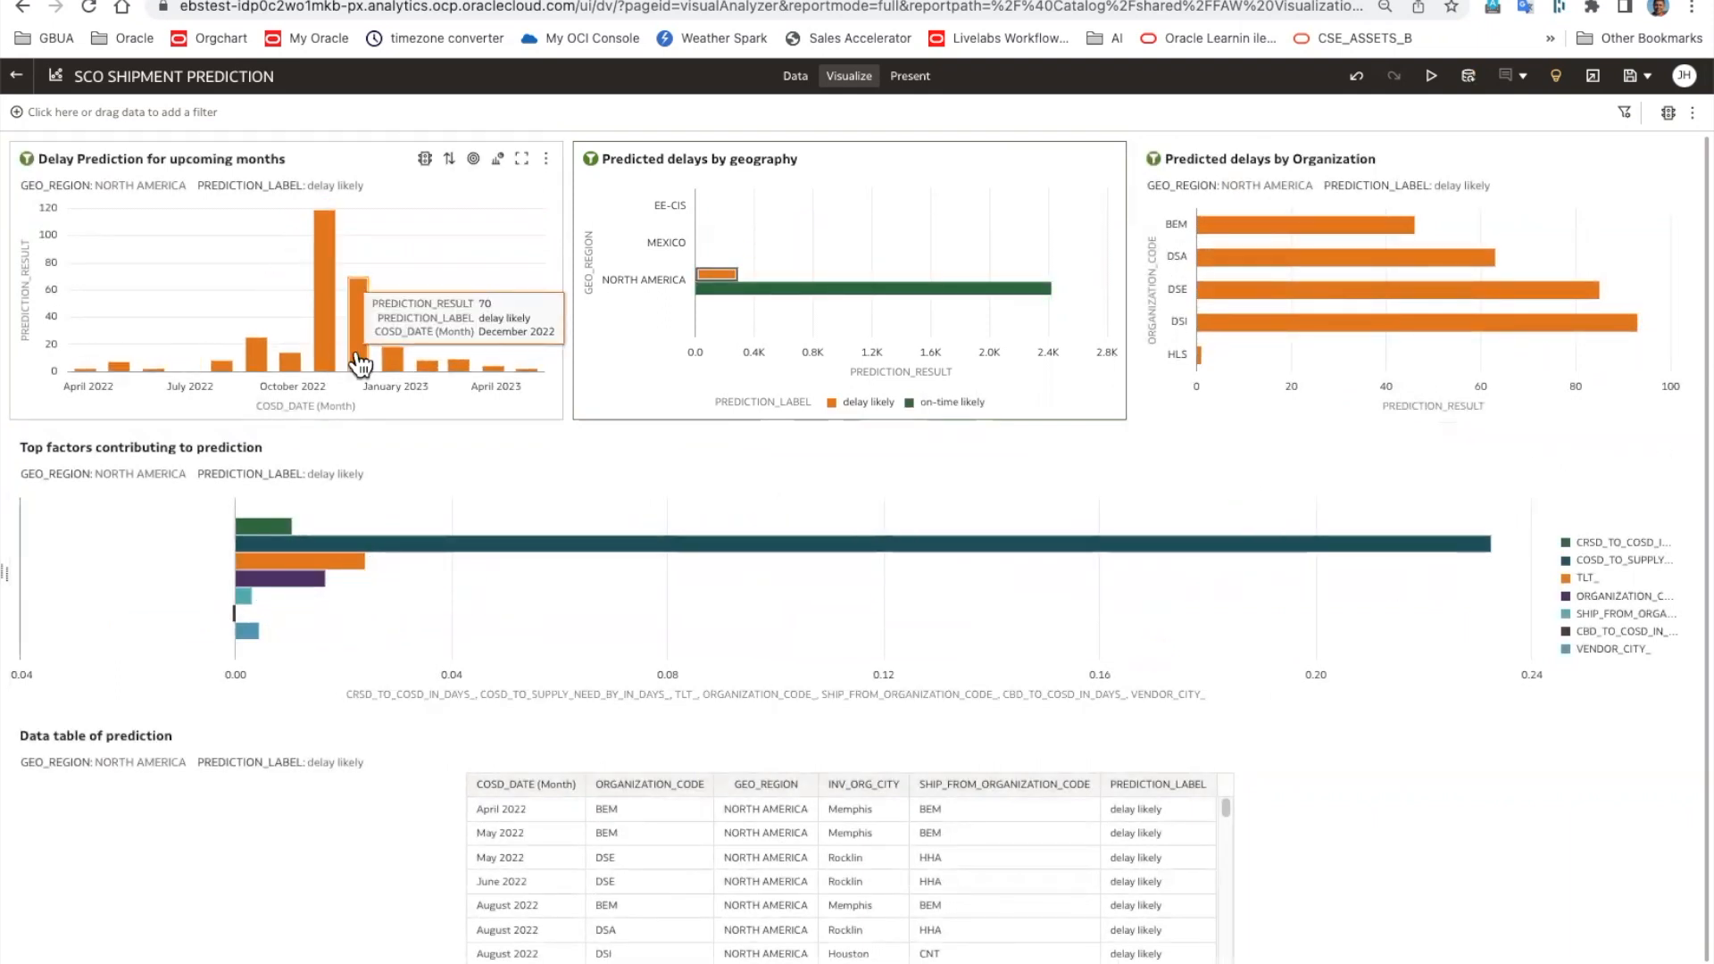
mouse_move(384, 363)
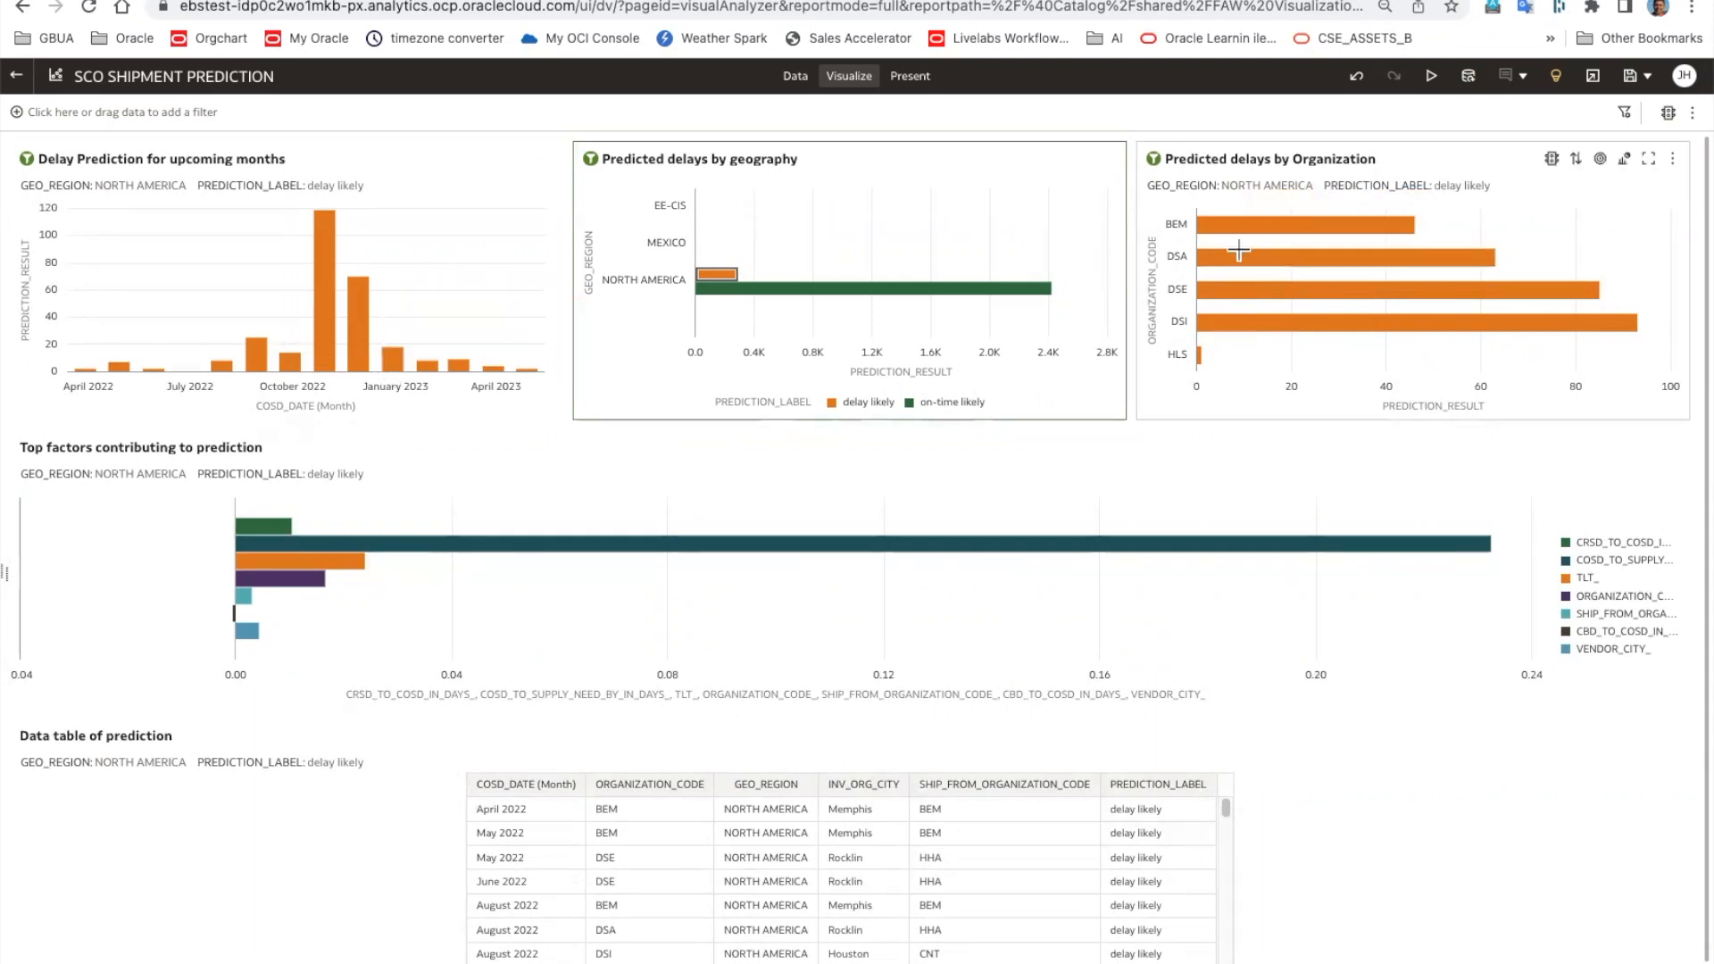
mouse_move(1238, 333)
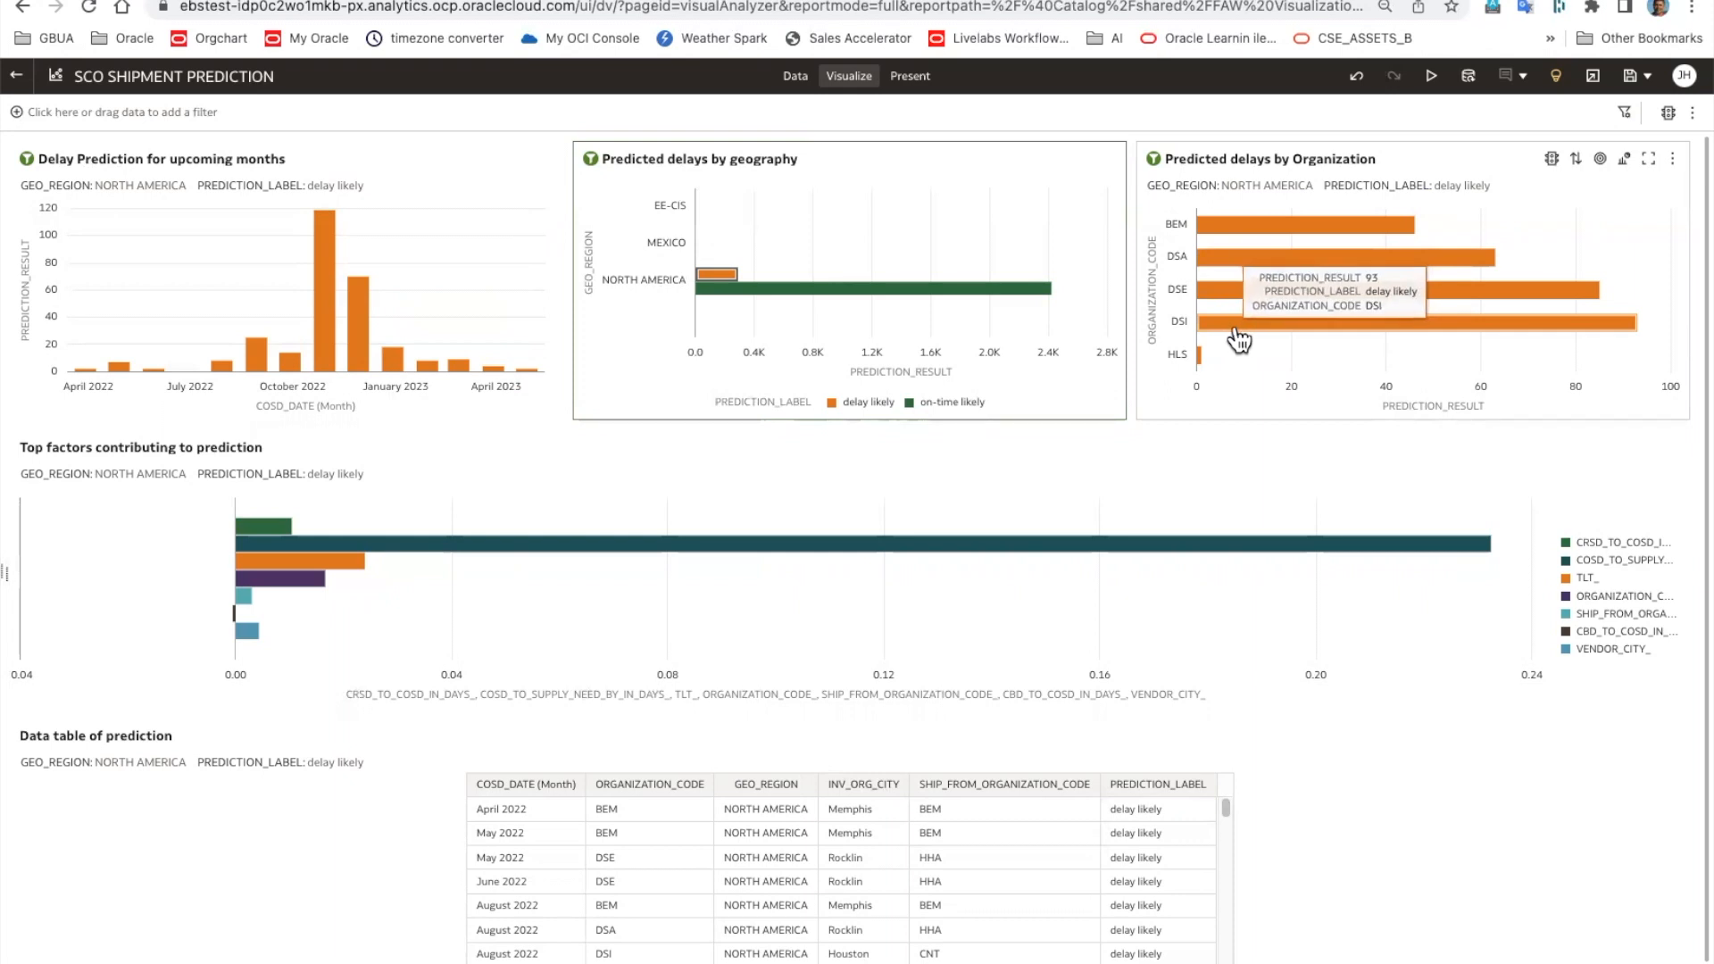
mouse_move(1237, 306)
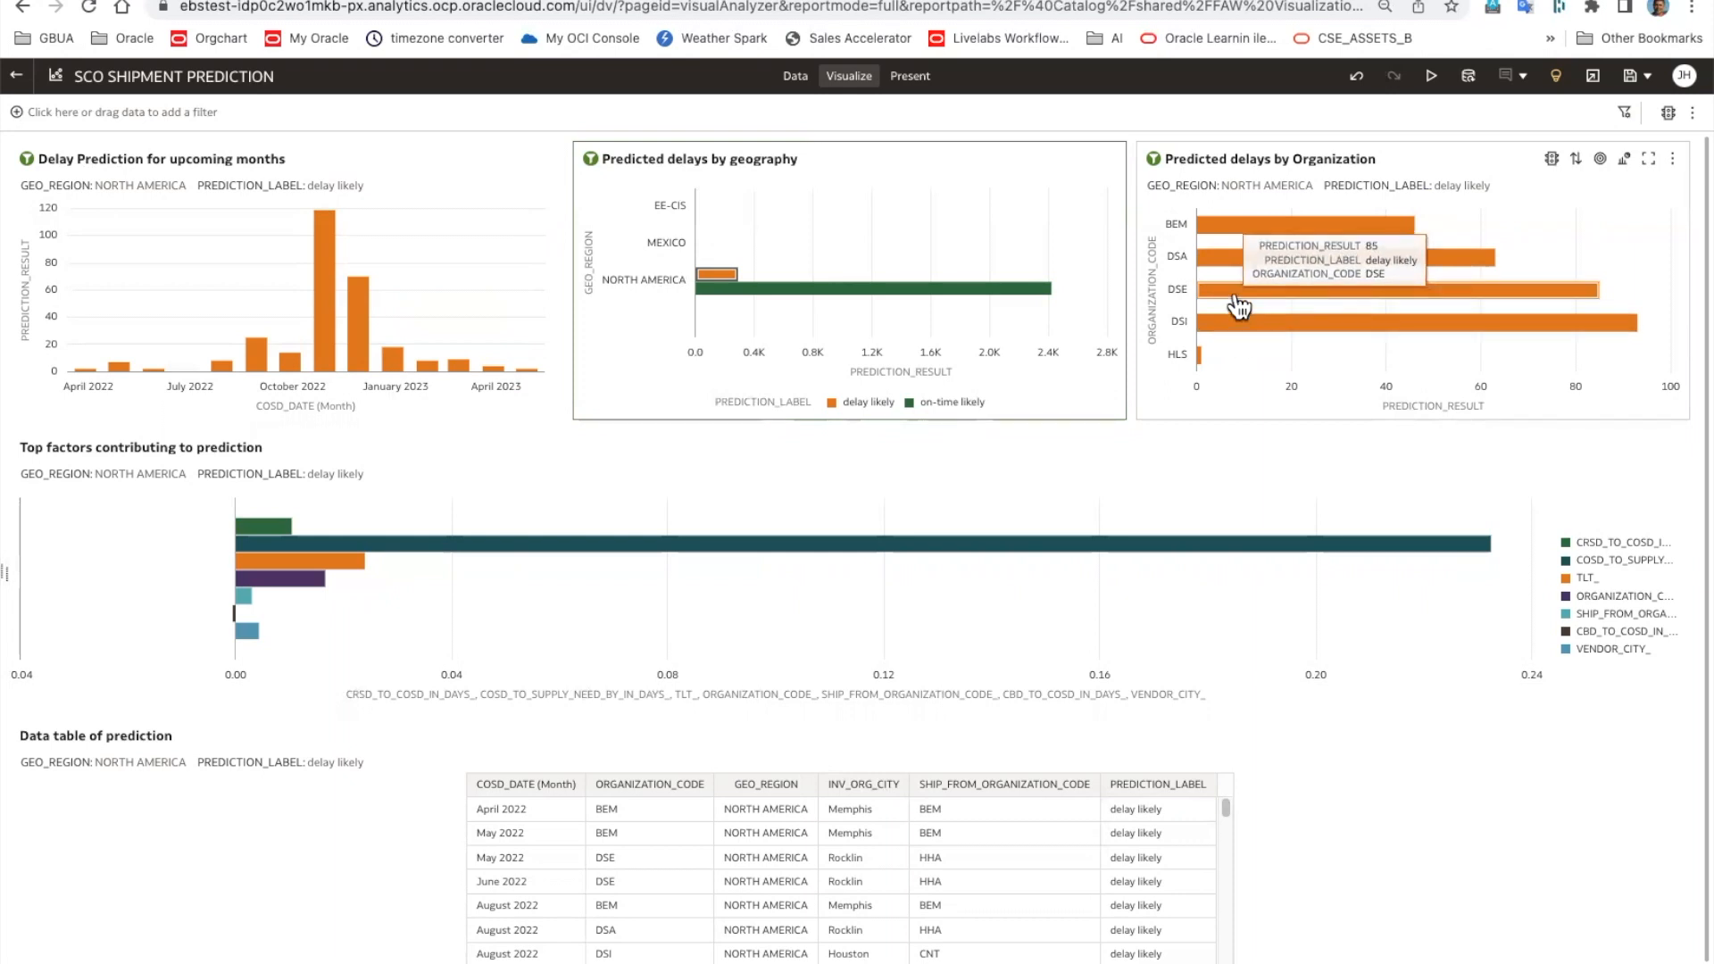
mouse_move(1236, 328)
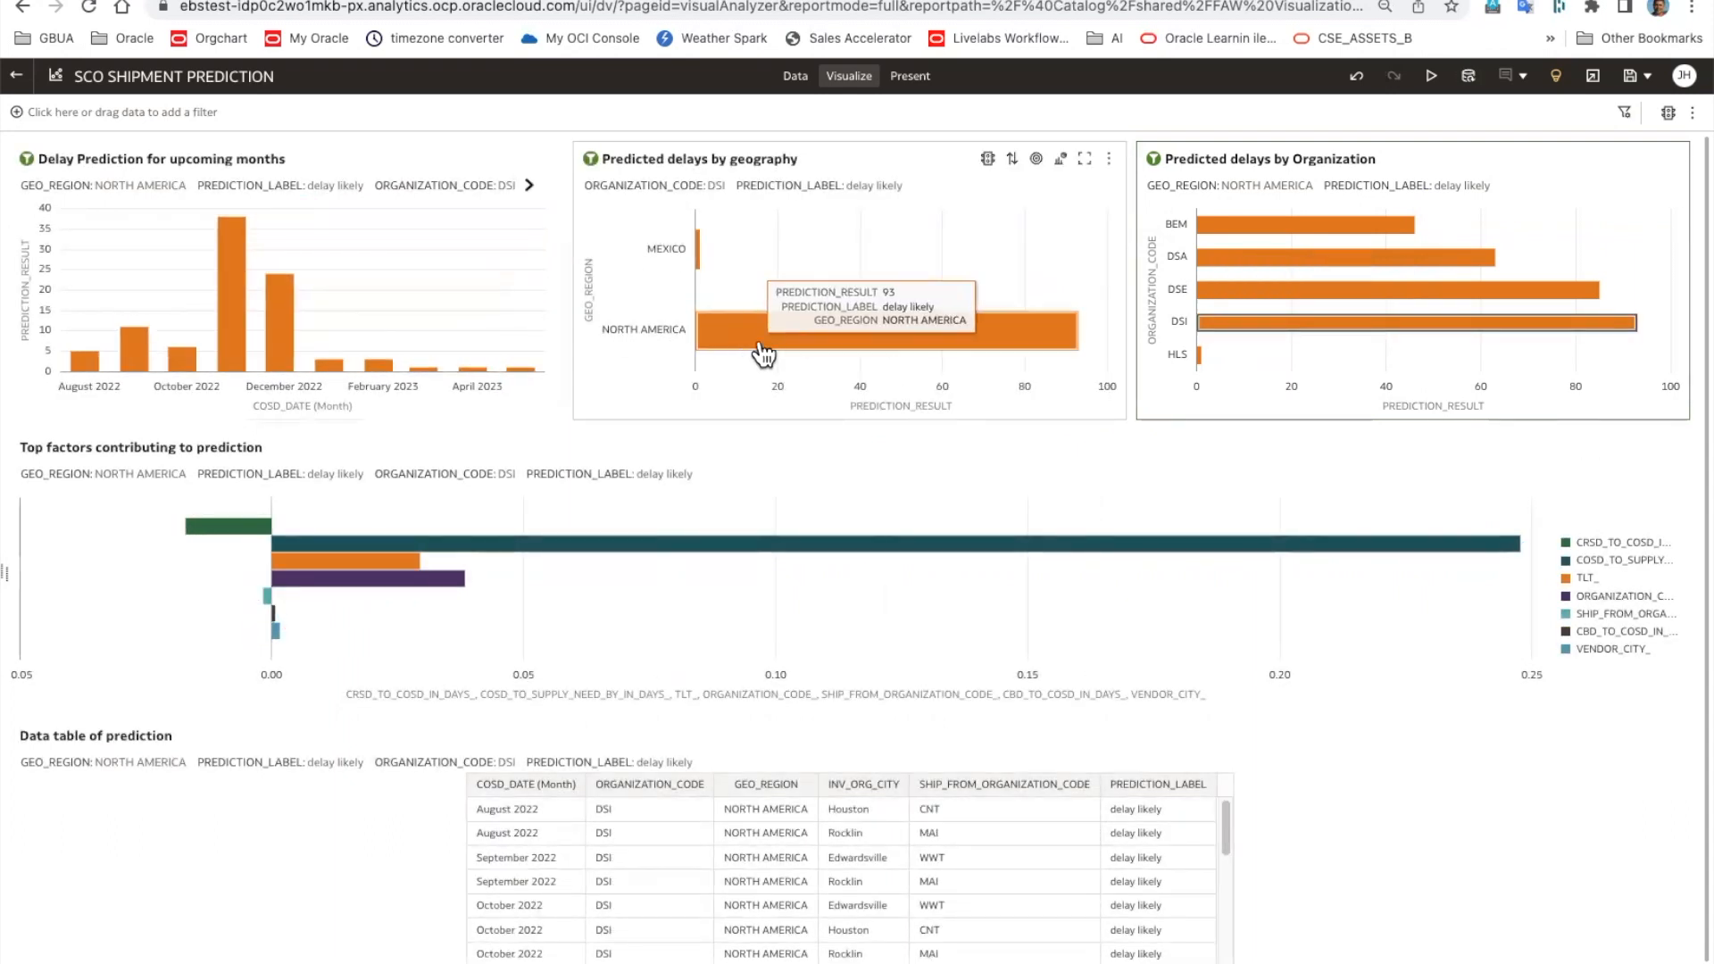
mouse_move(698, 260)
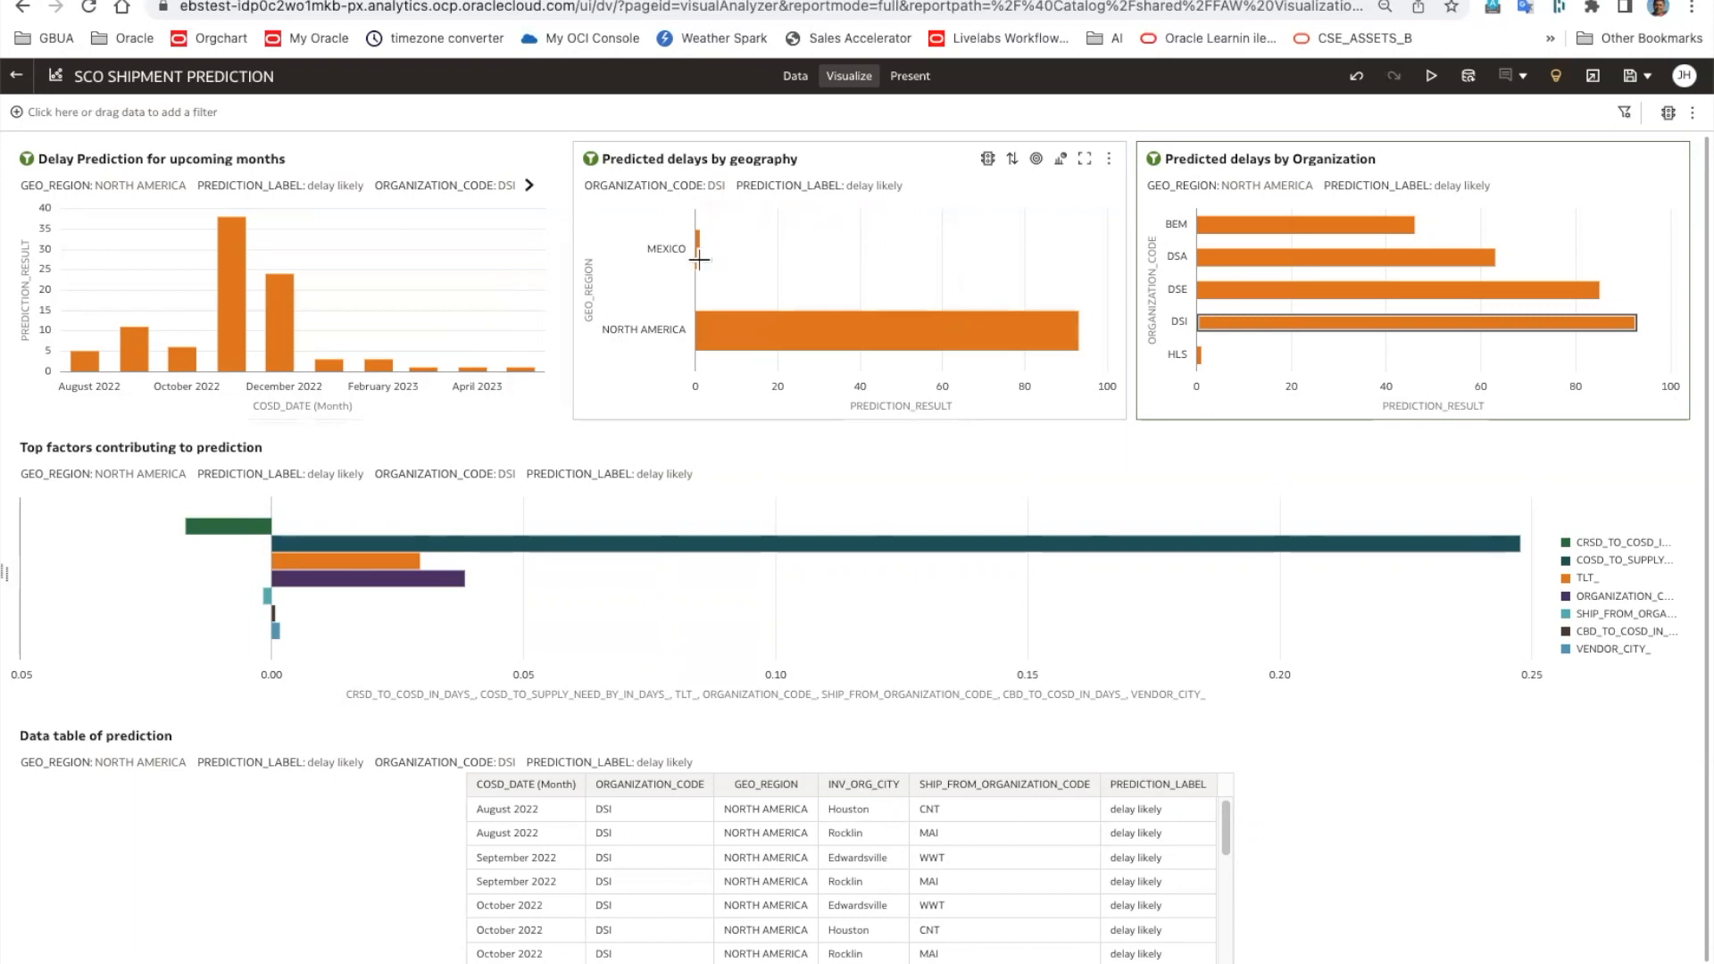
mouse_move(795, 338)
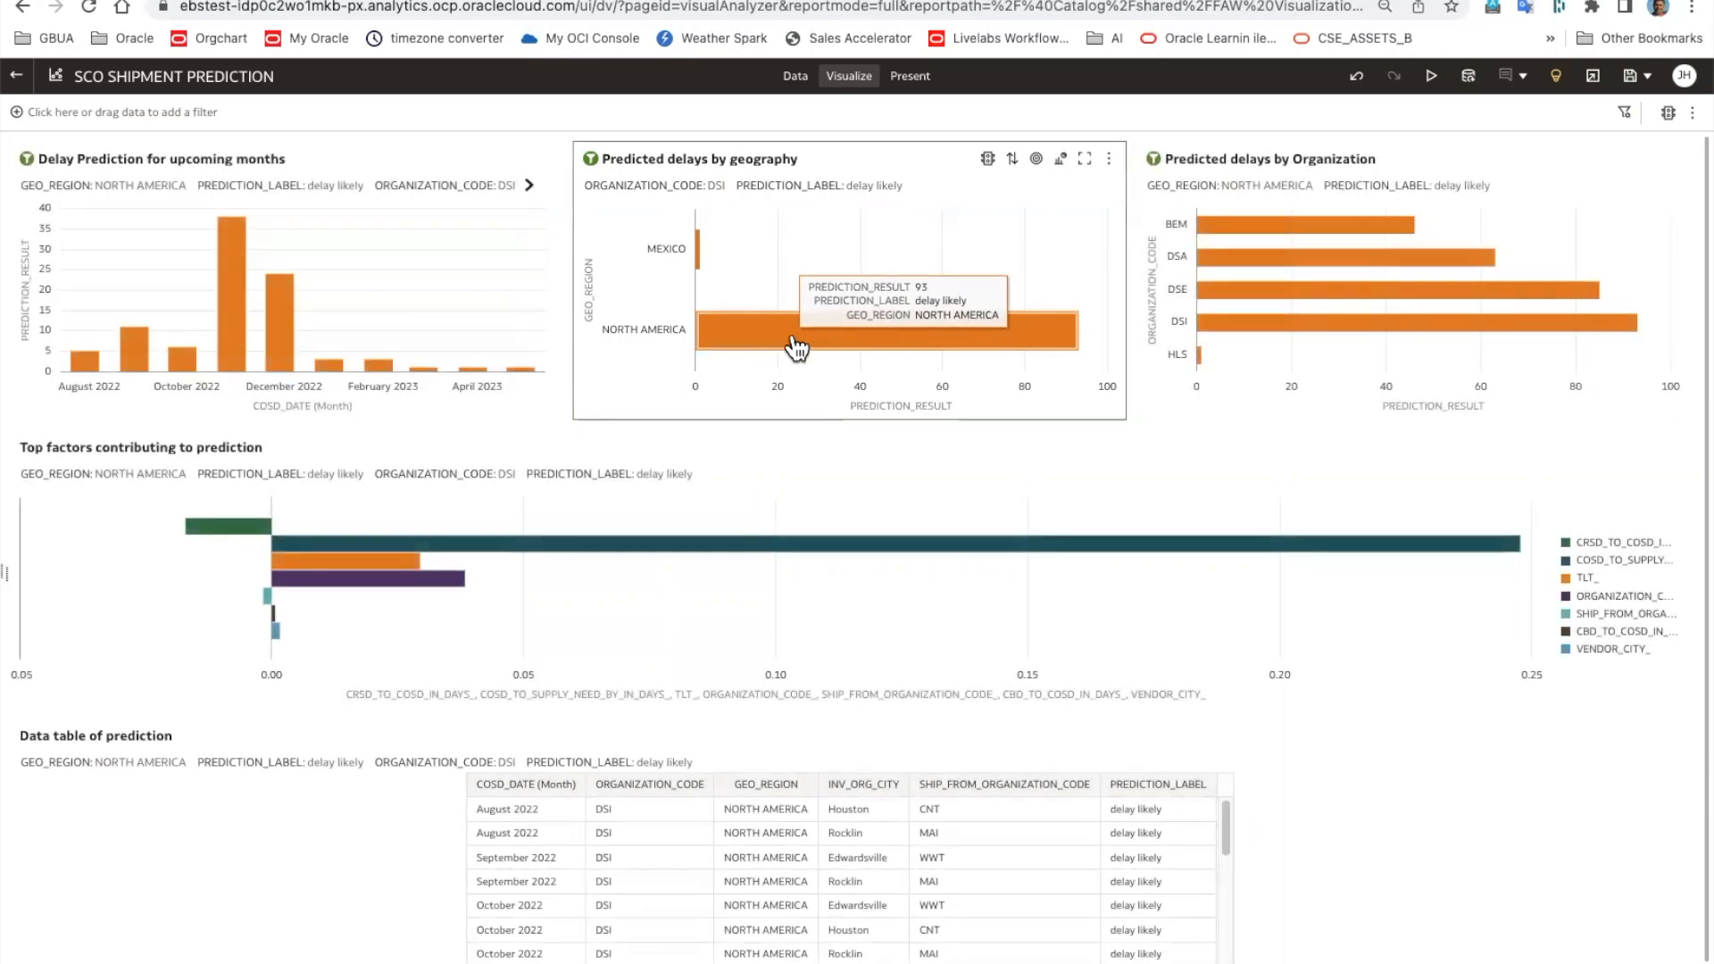
mouse_move(240, 352)
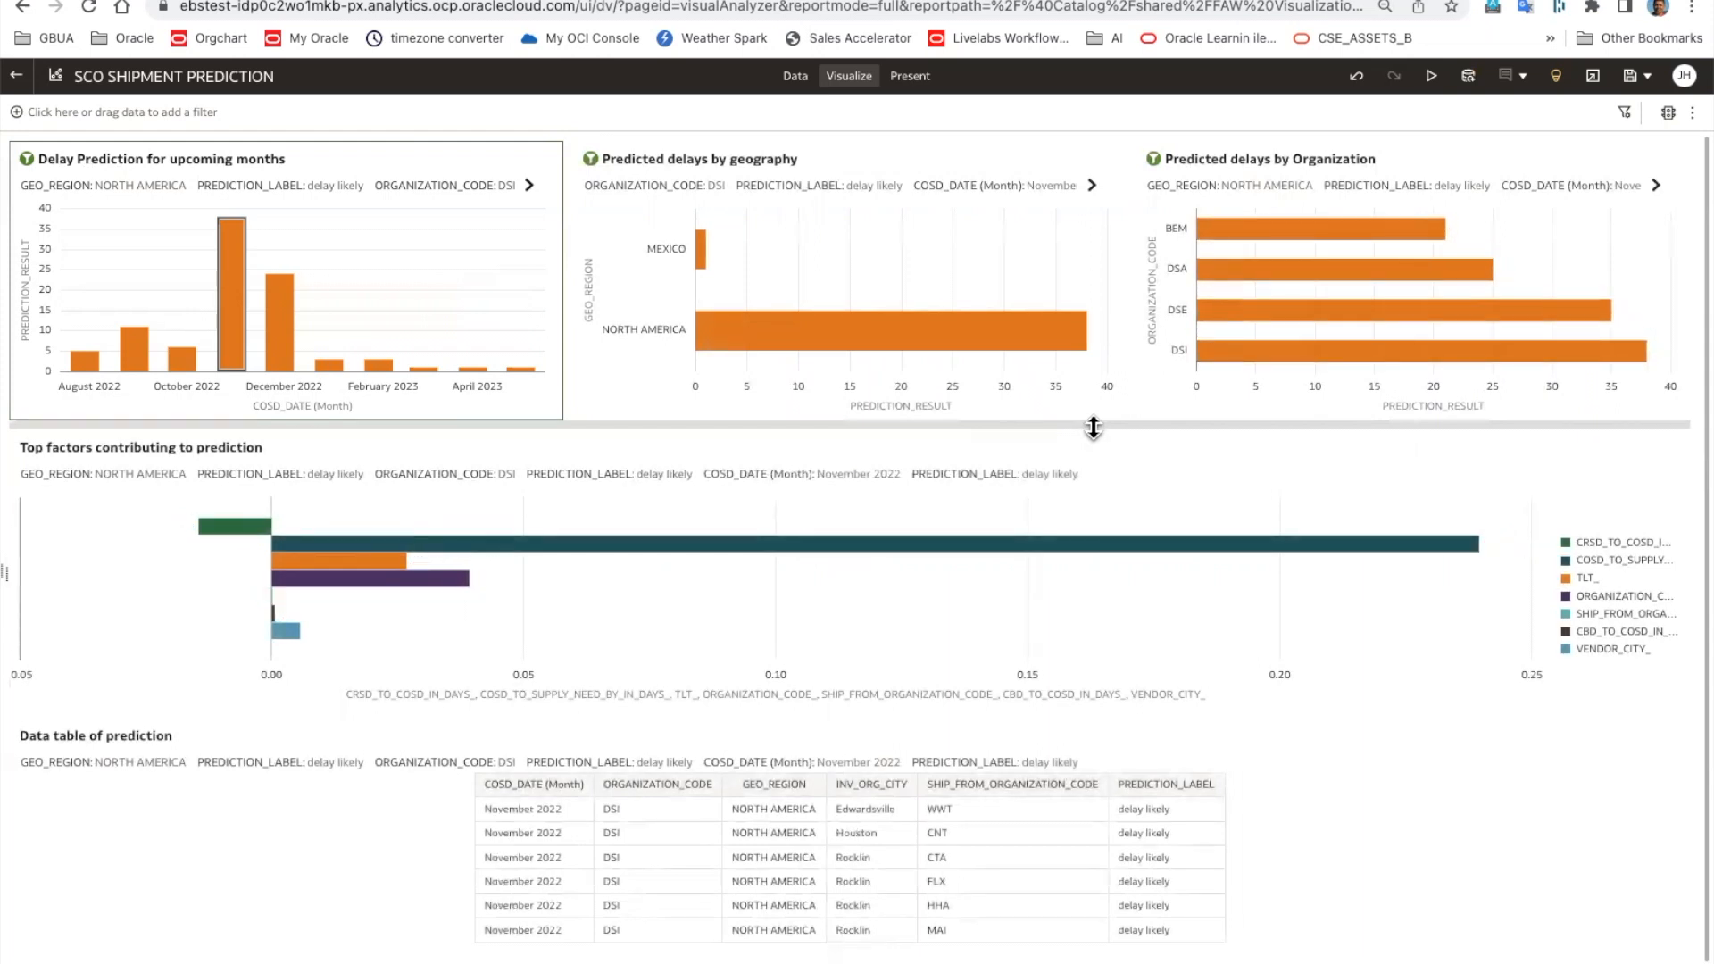
mouse_move(1007, 440)
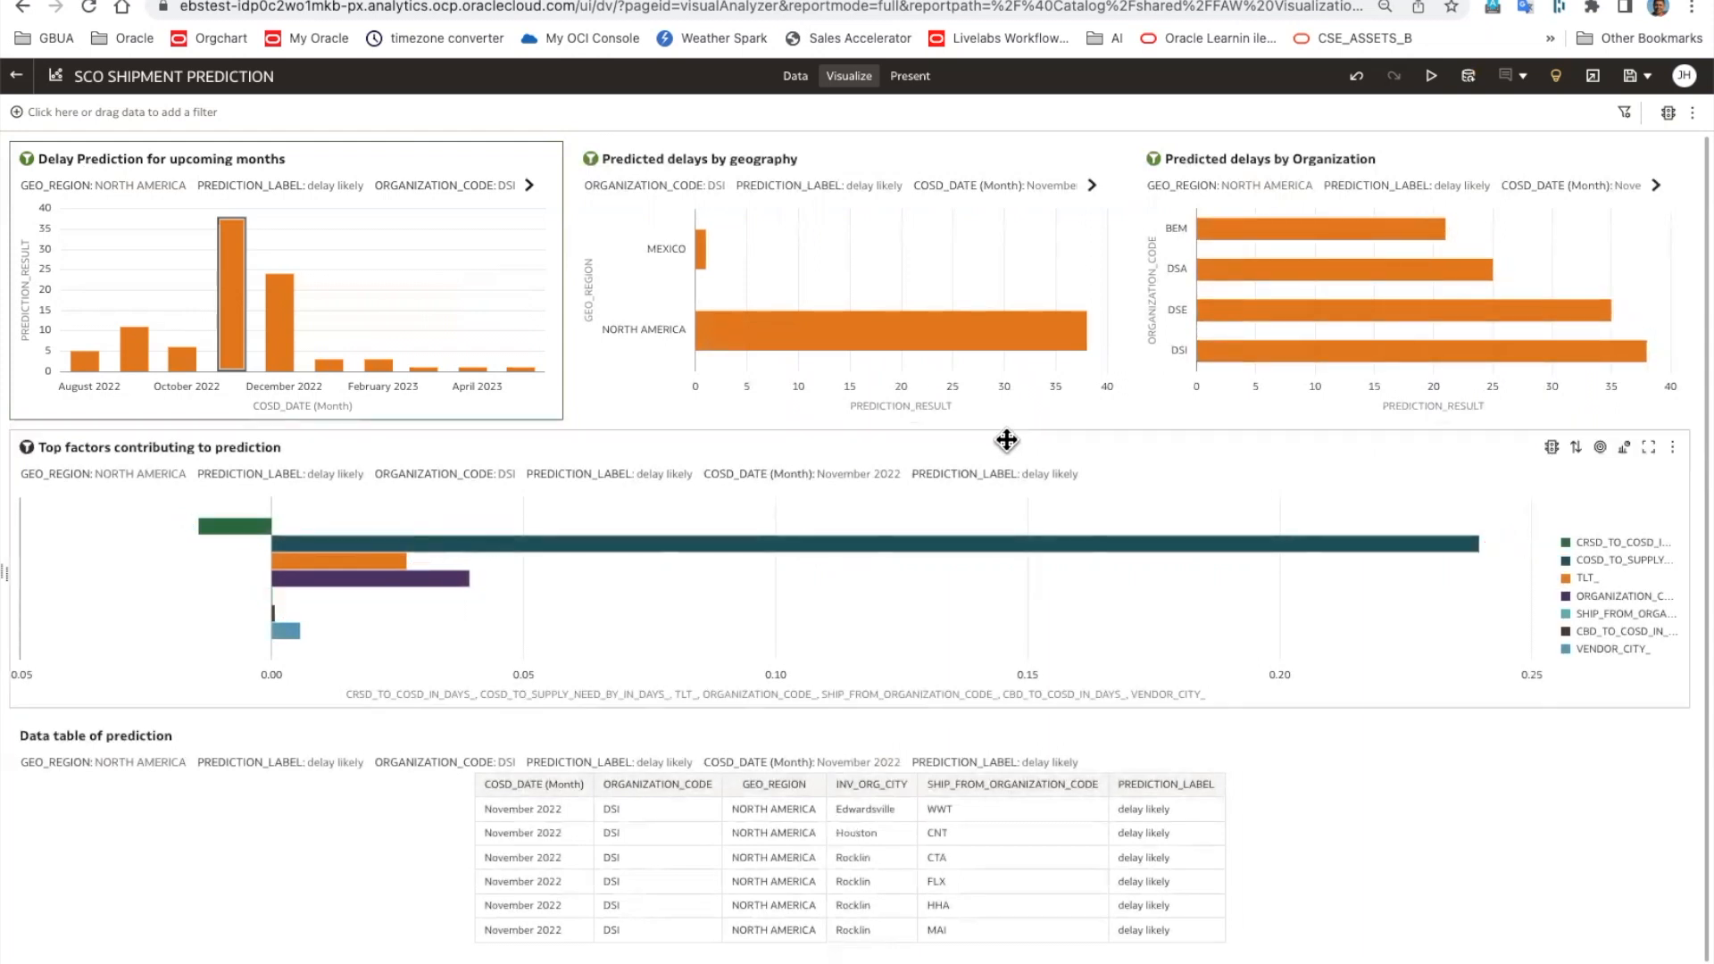
mouse_move(1143, 479)
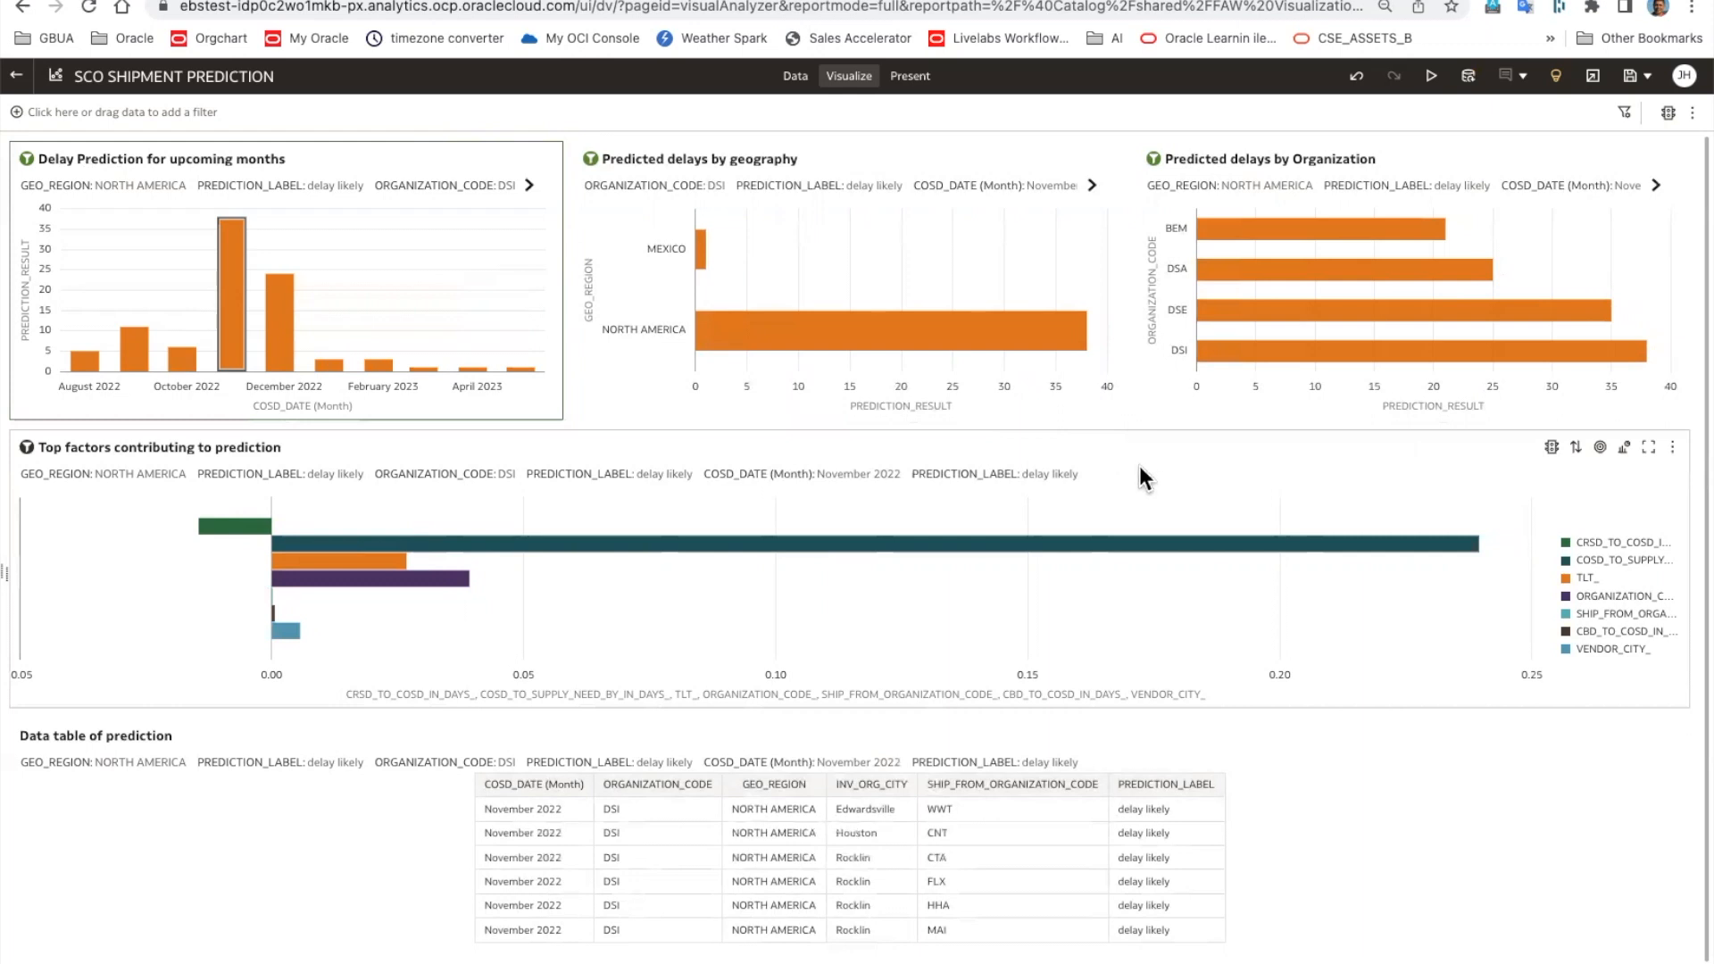
mouse_move(1263, 513)
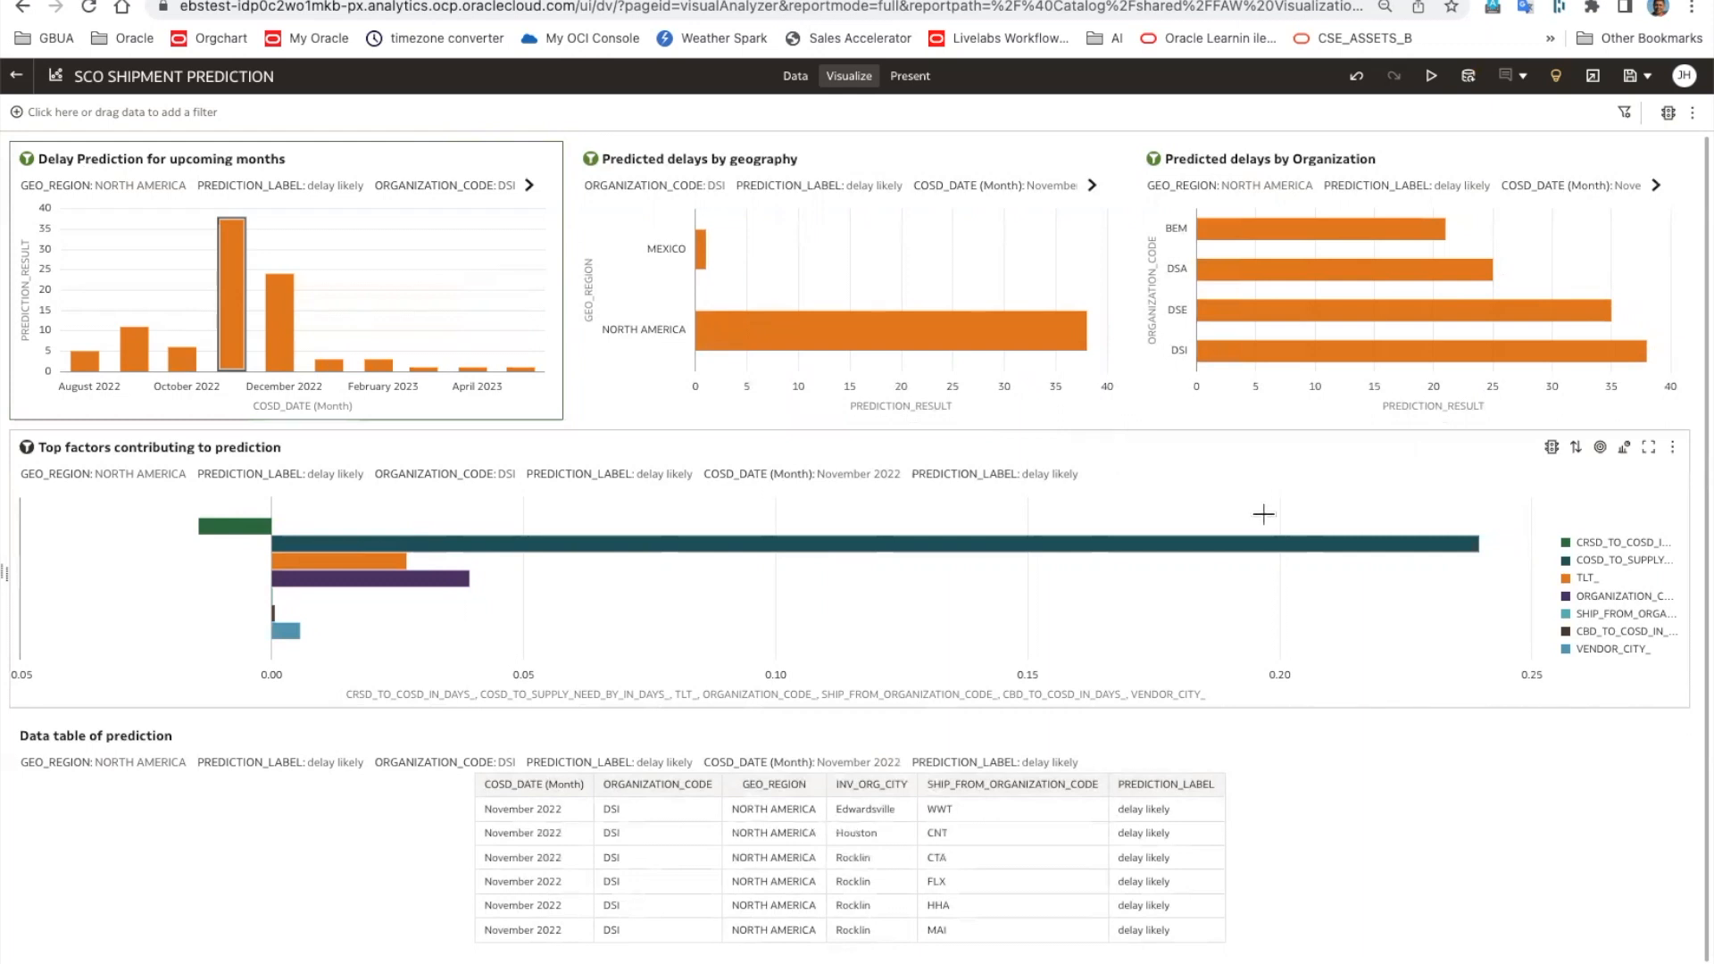
mouse_move(1260, 557)
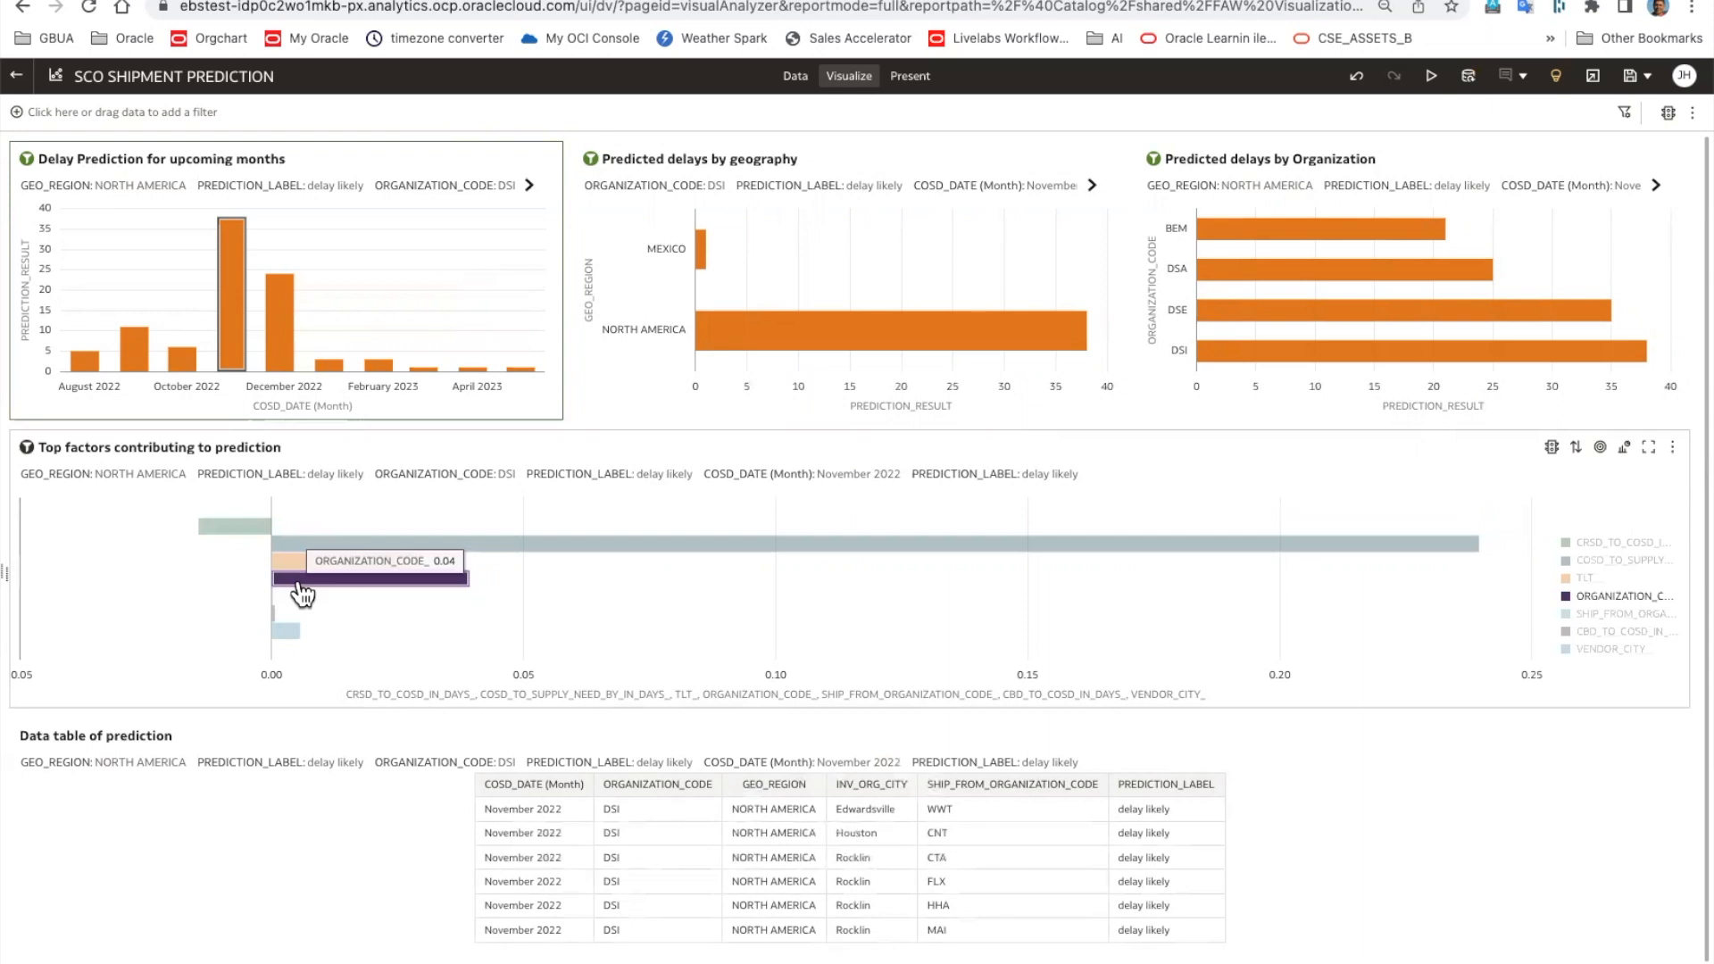
mouse_move(297, 574)
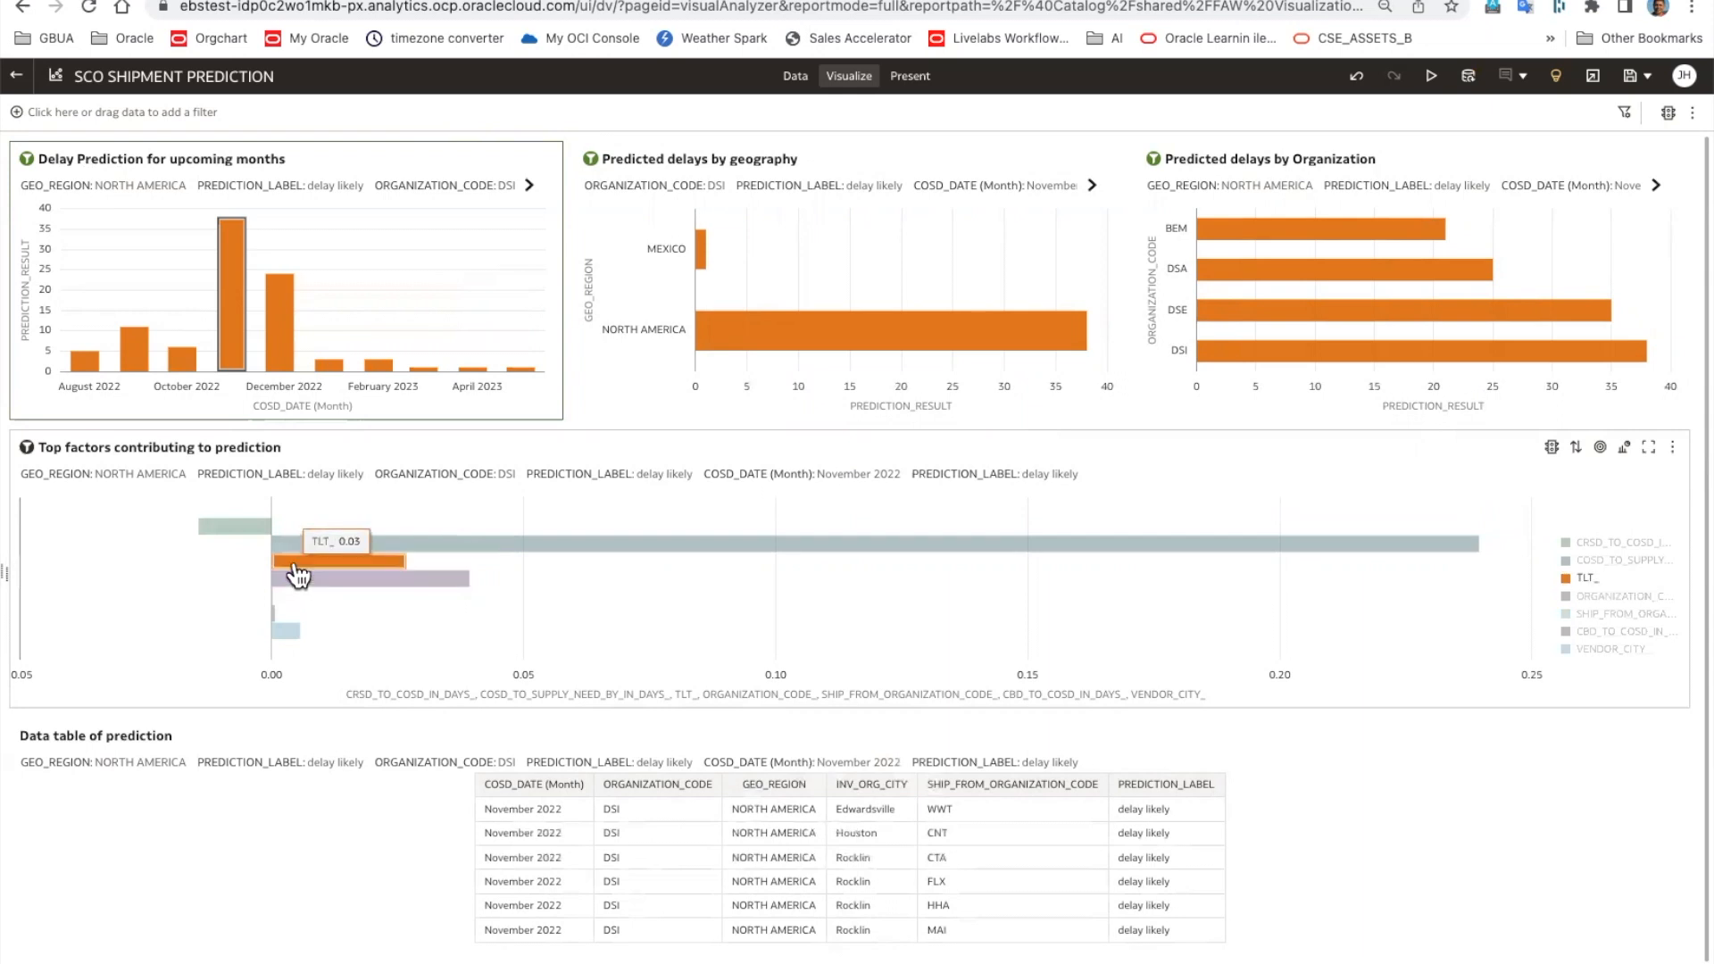
mouse_move(250, 545)
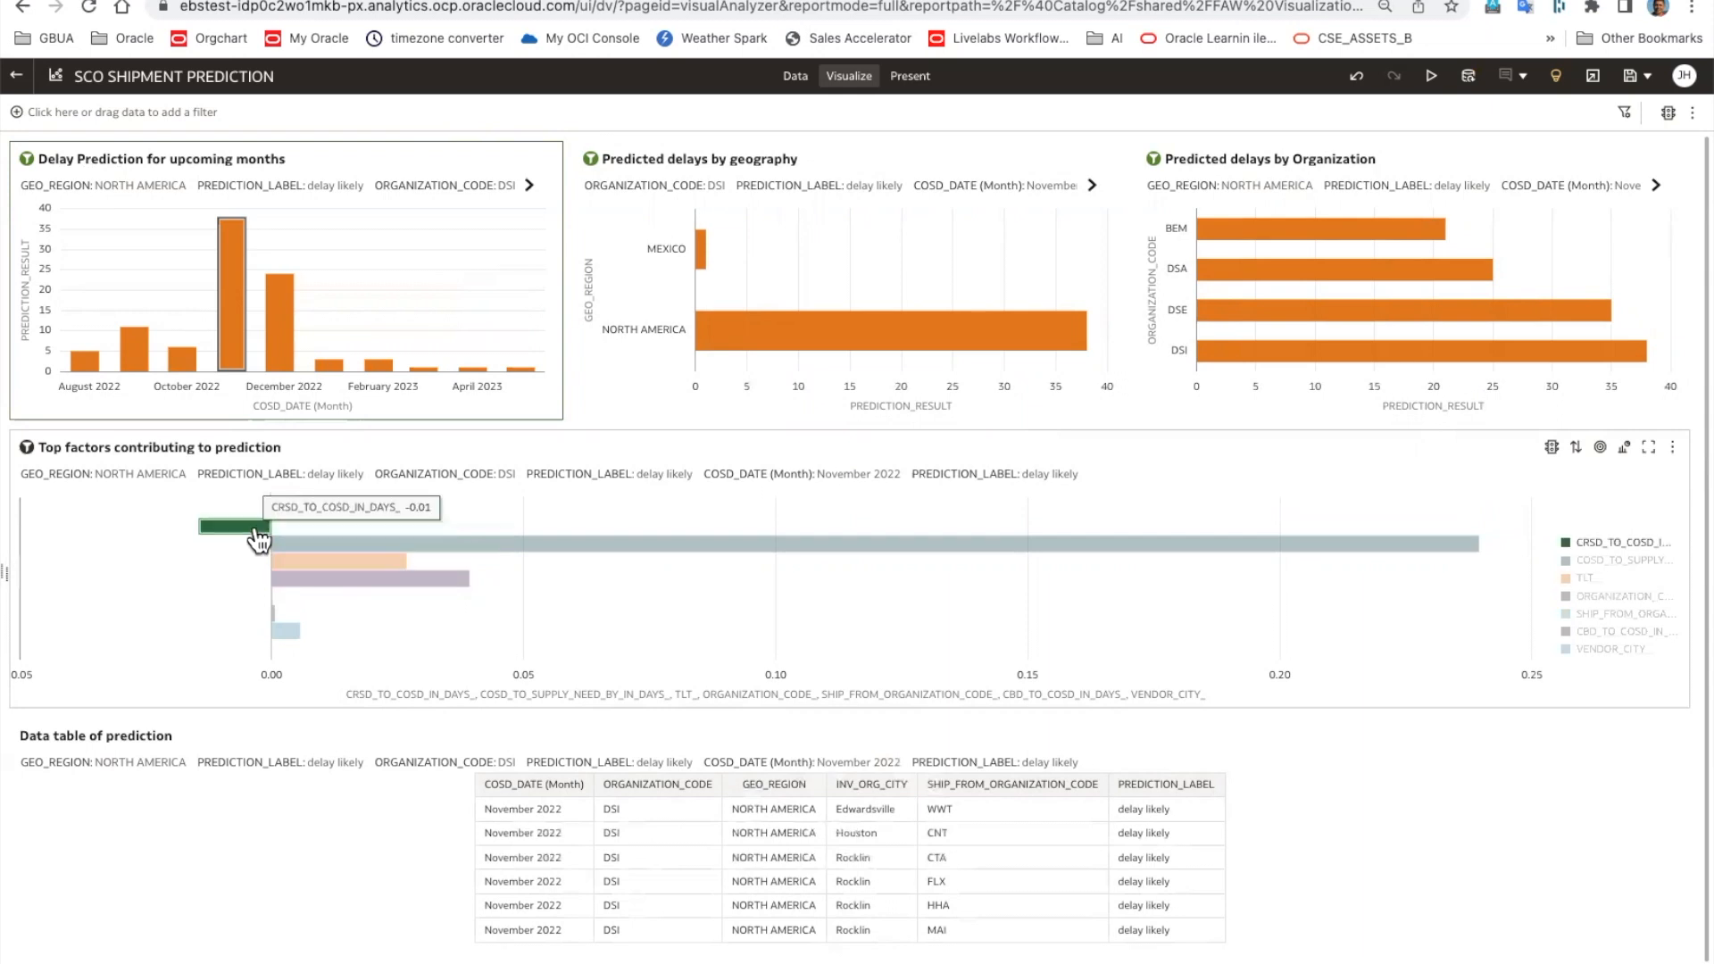
mouse_move(295, 636)
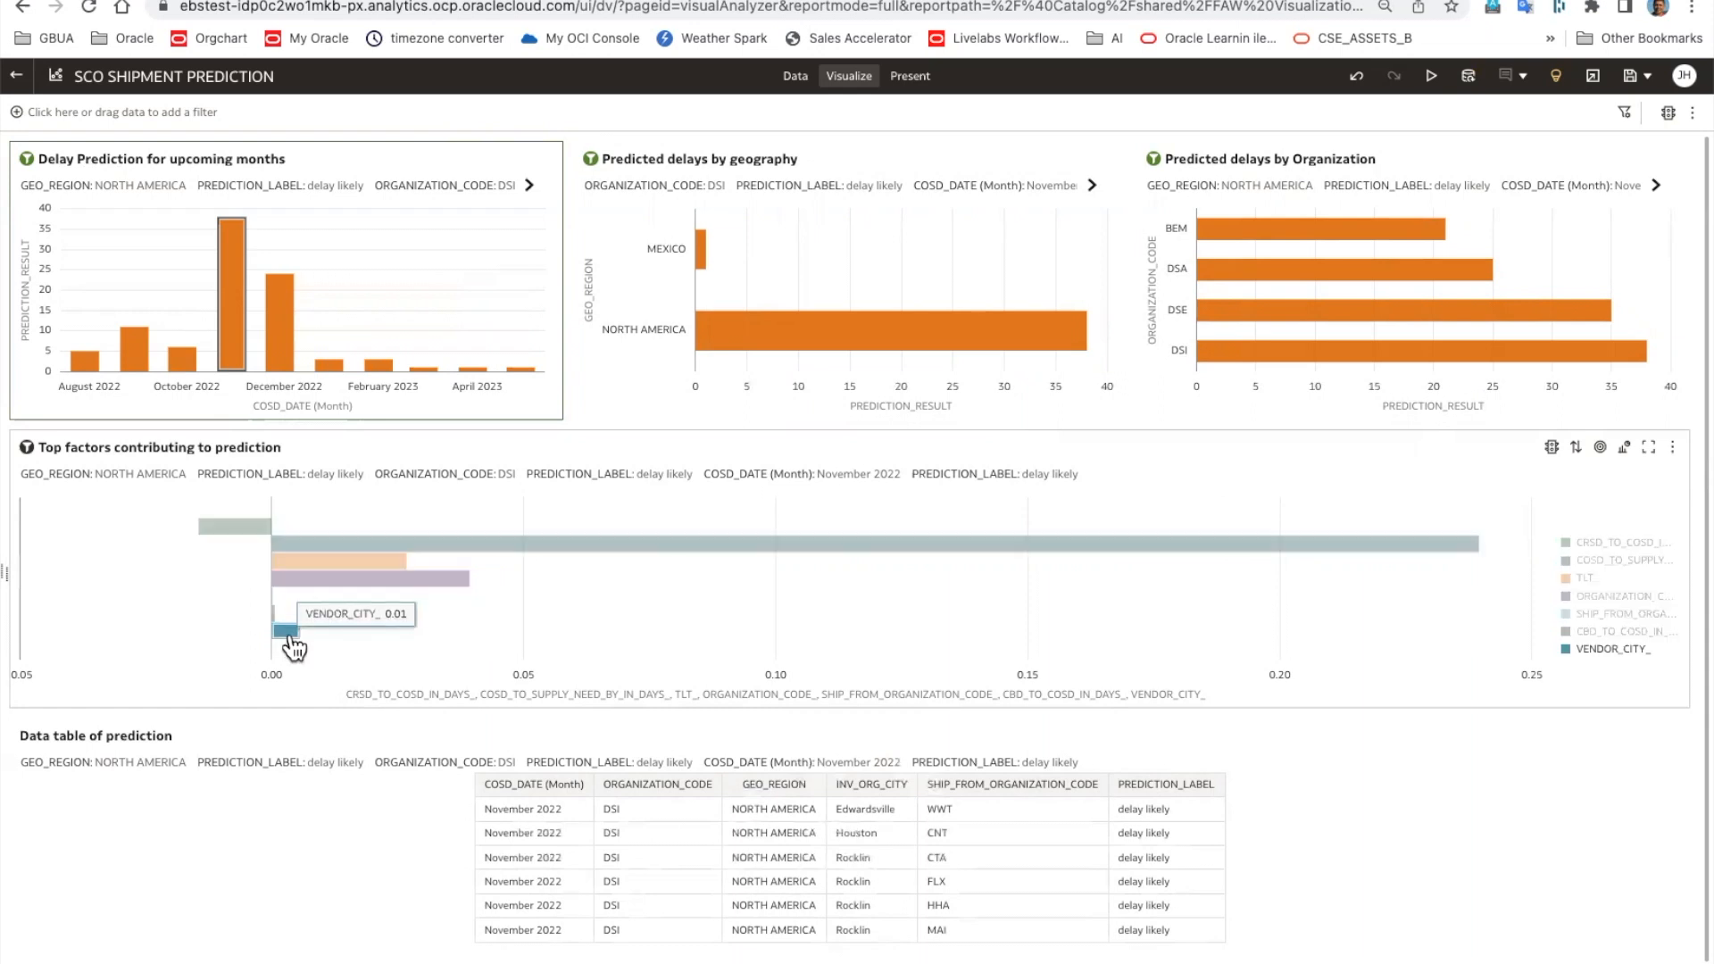